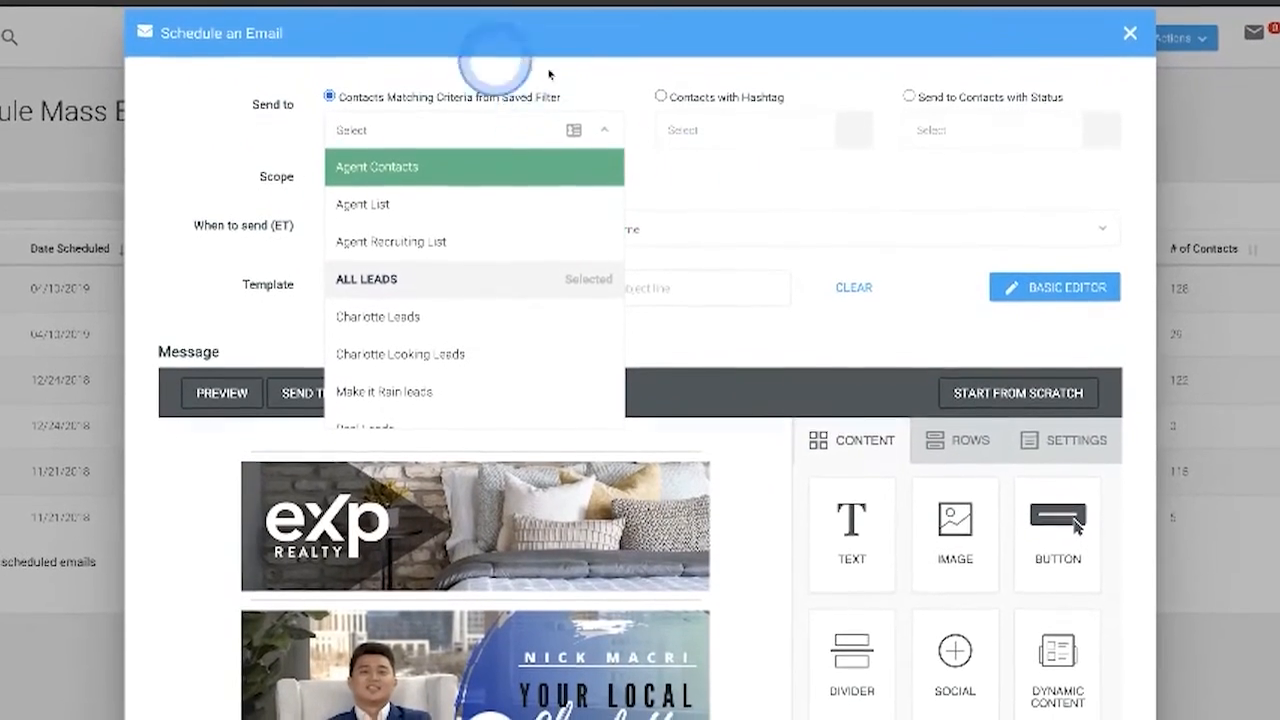
Step: Choose ALL LEADS as the saved-filter audience for the scheduled email
left_click(366, 280)
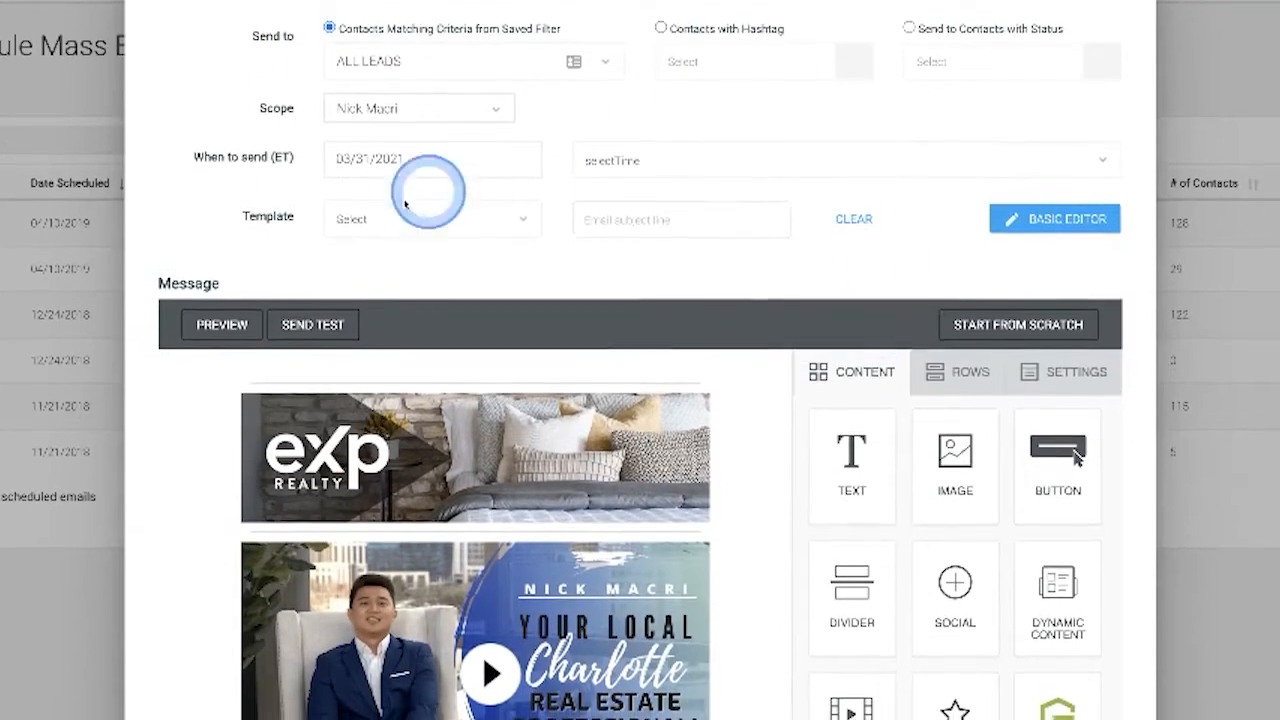
scroll("down", 3)
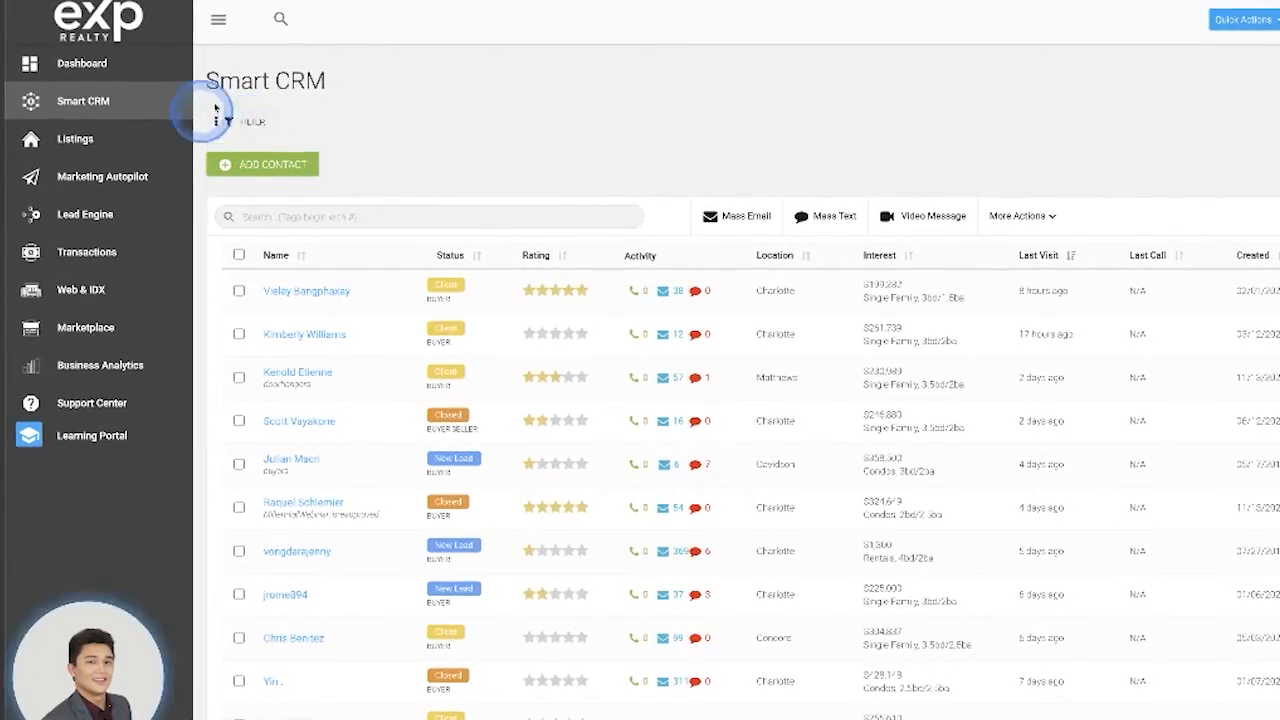
Step: Show the Smart CRM filters and peek at the saved-filter list without picking one
left_click(212, 122)
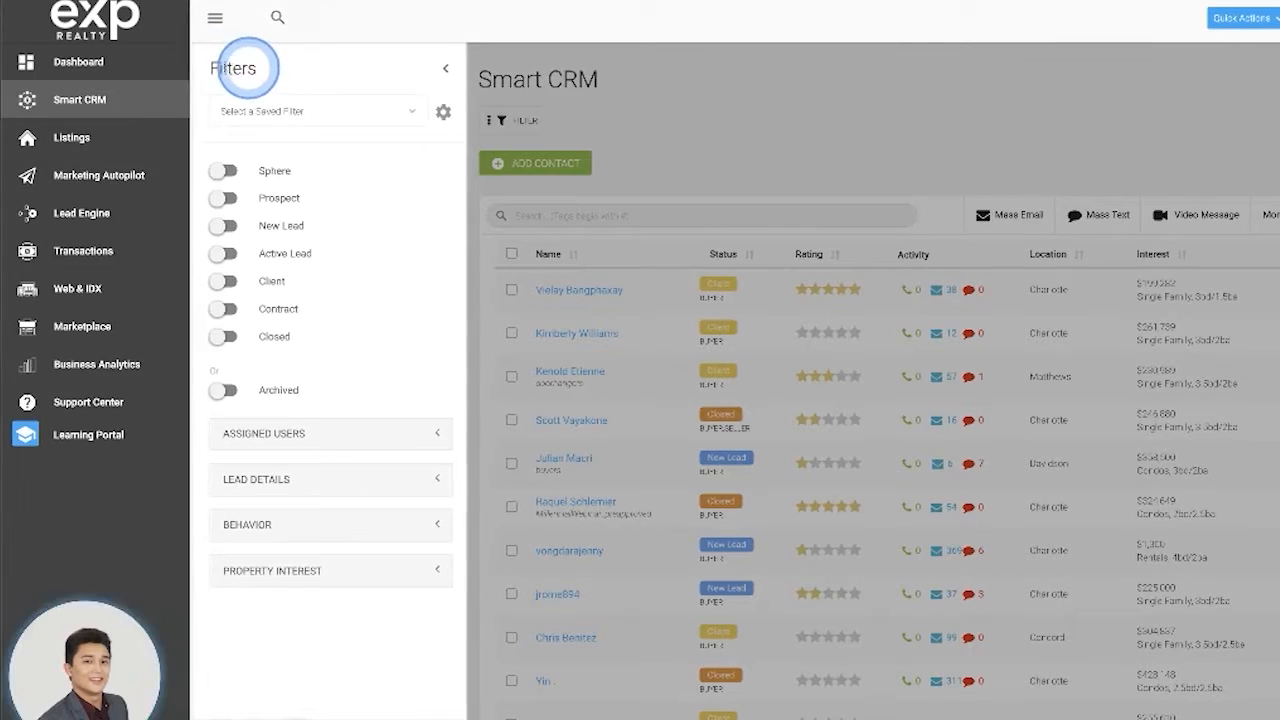
left_click(312, 112)
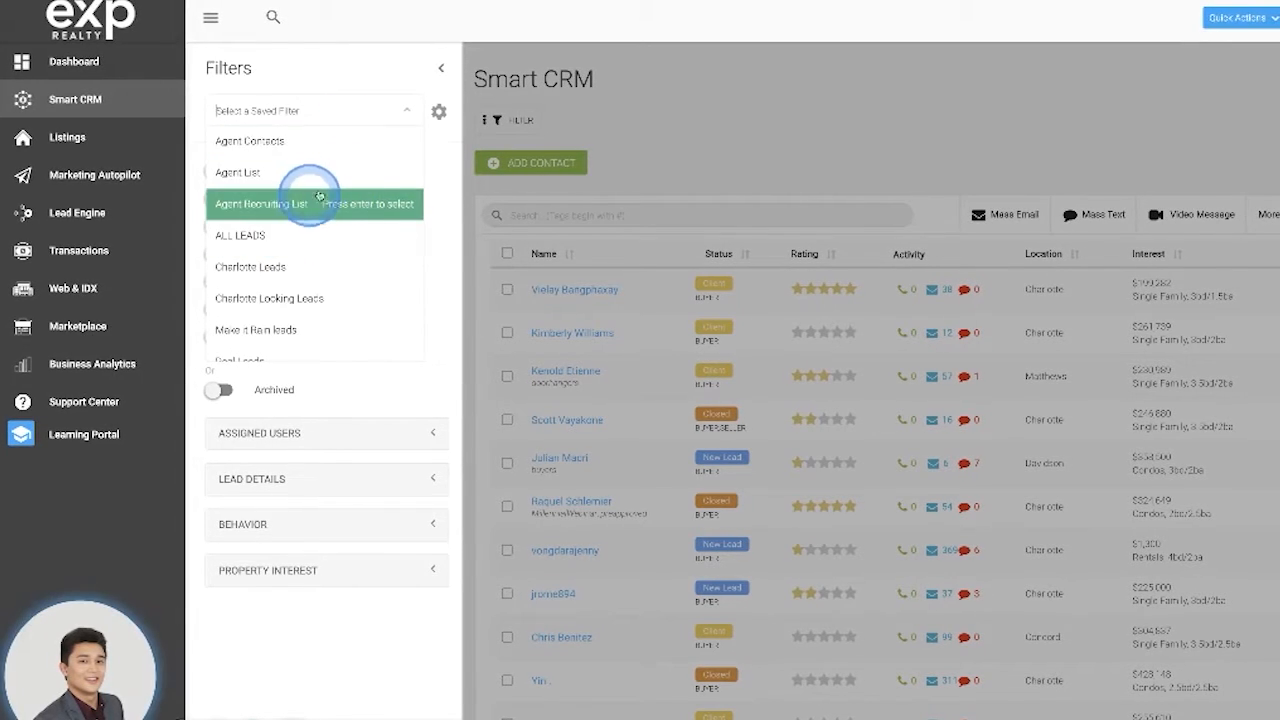
left_click(310, 110)
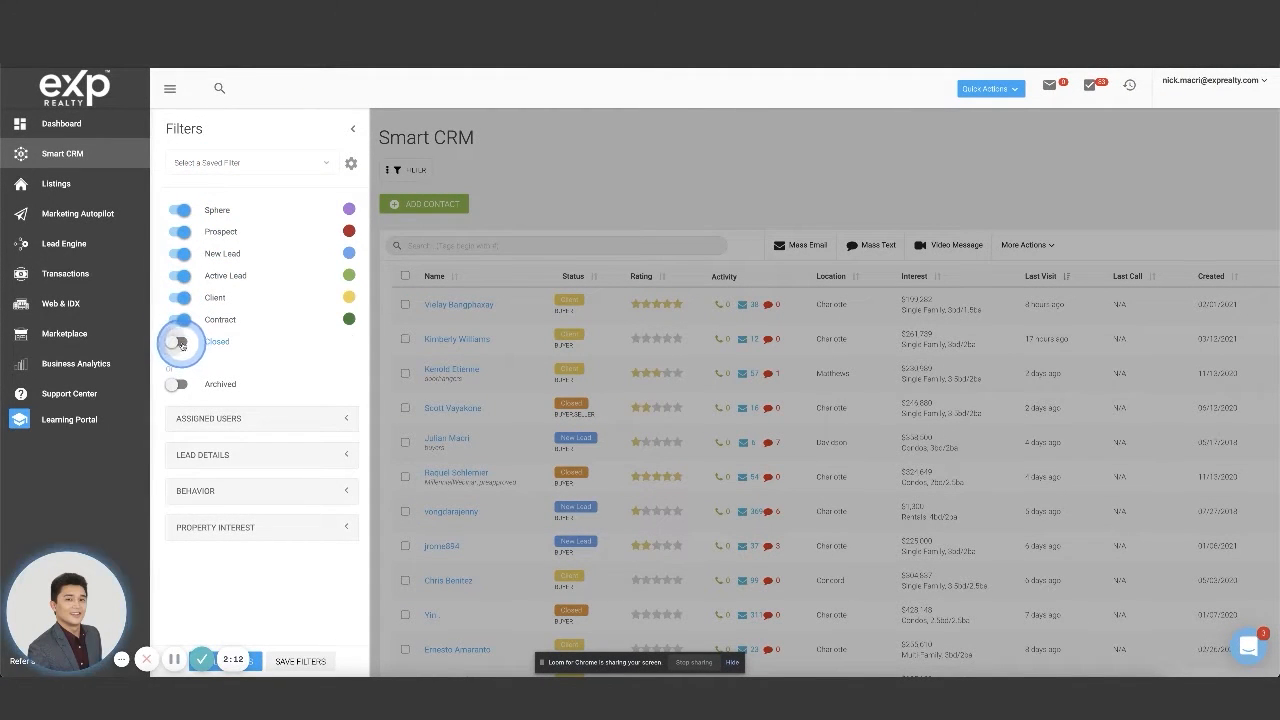
Step: Add the Closed status to the filter and start Save Filters
left_click(180, 340)
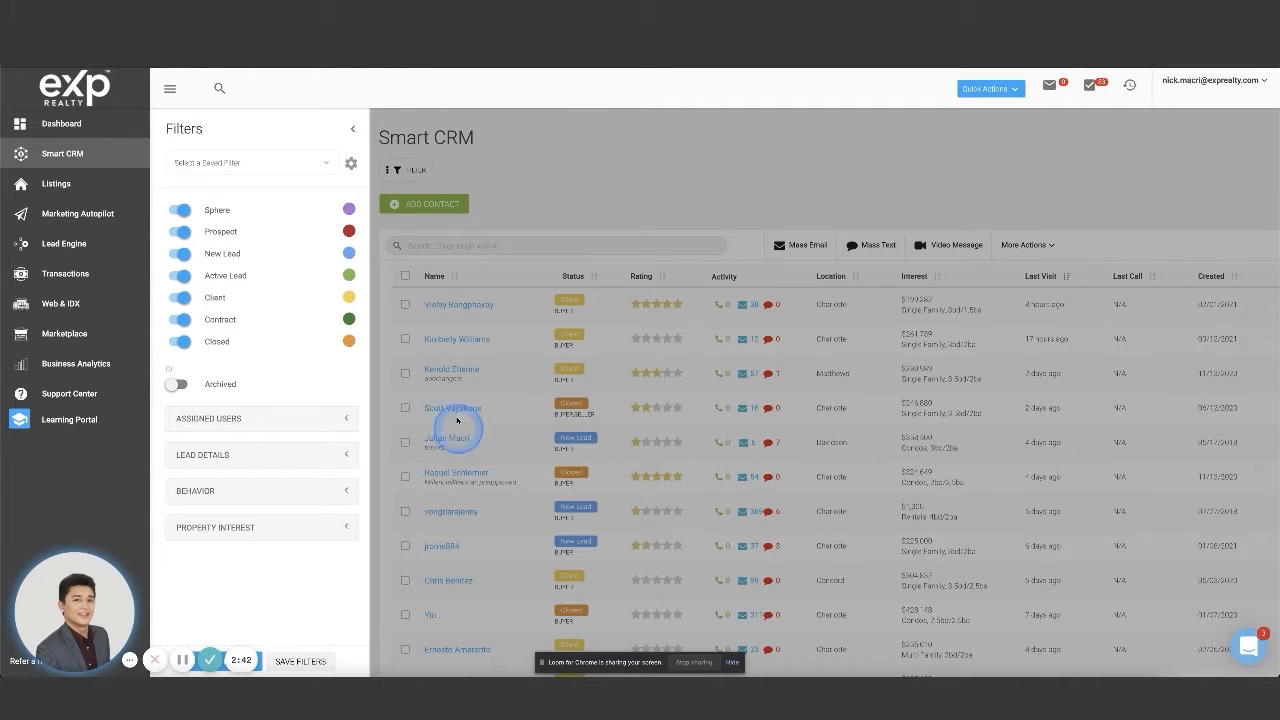
left_click(300, 660)
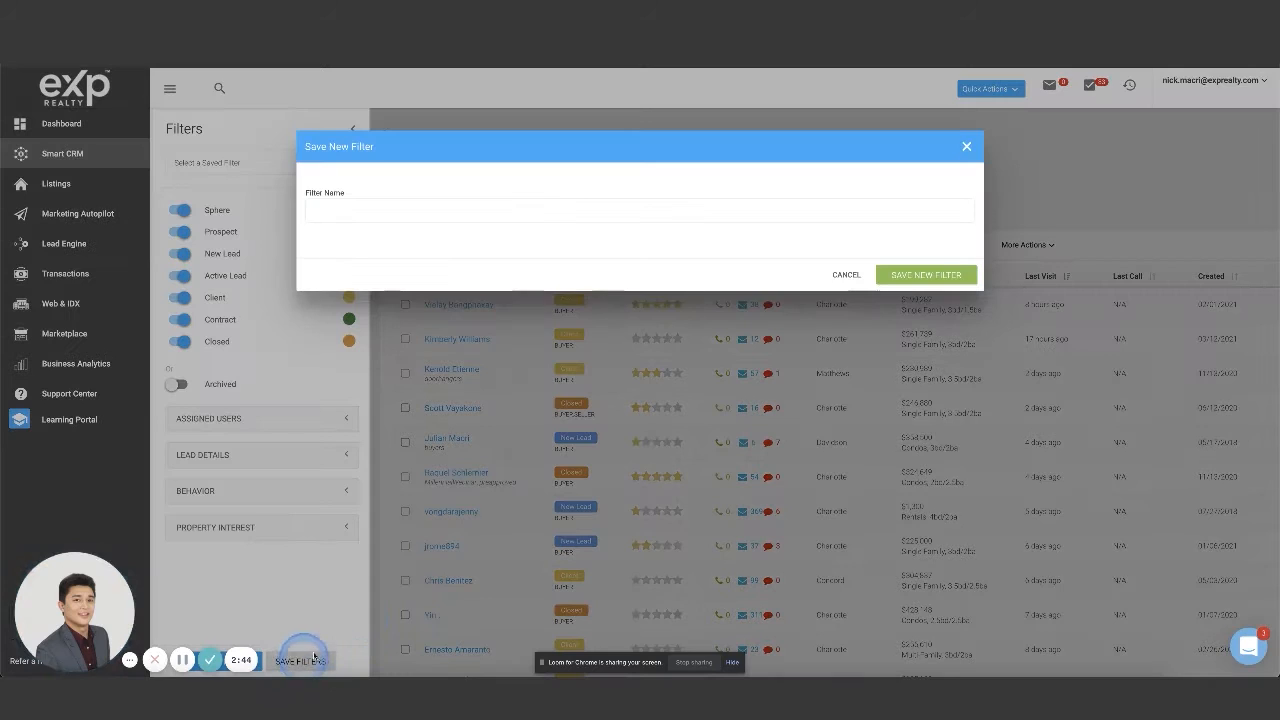
Step: Start naming the filter 'ALL LEAD Entir...', then cancel the Save New Filter dialog
left_click(418, 210)
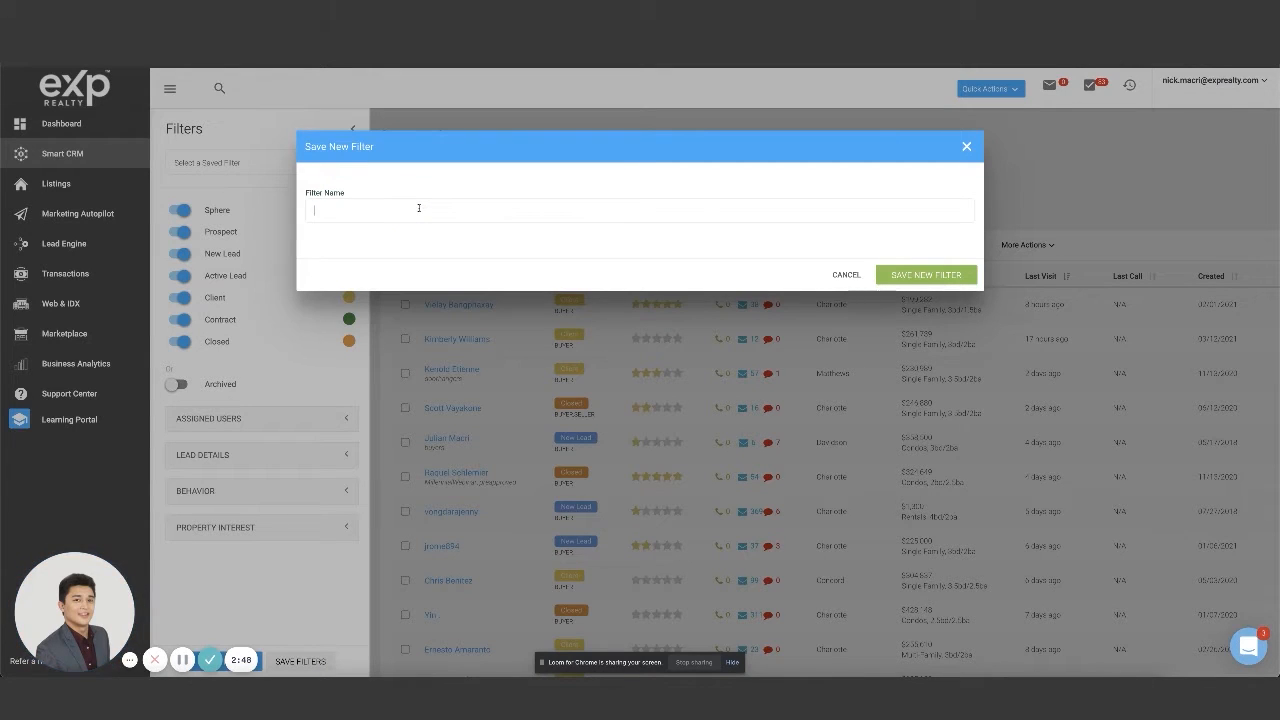
type("A")
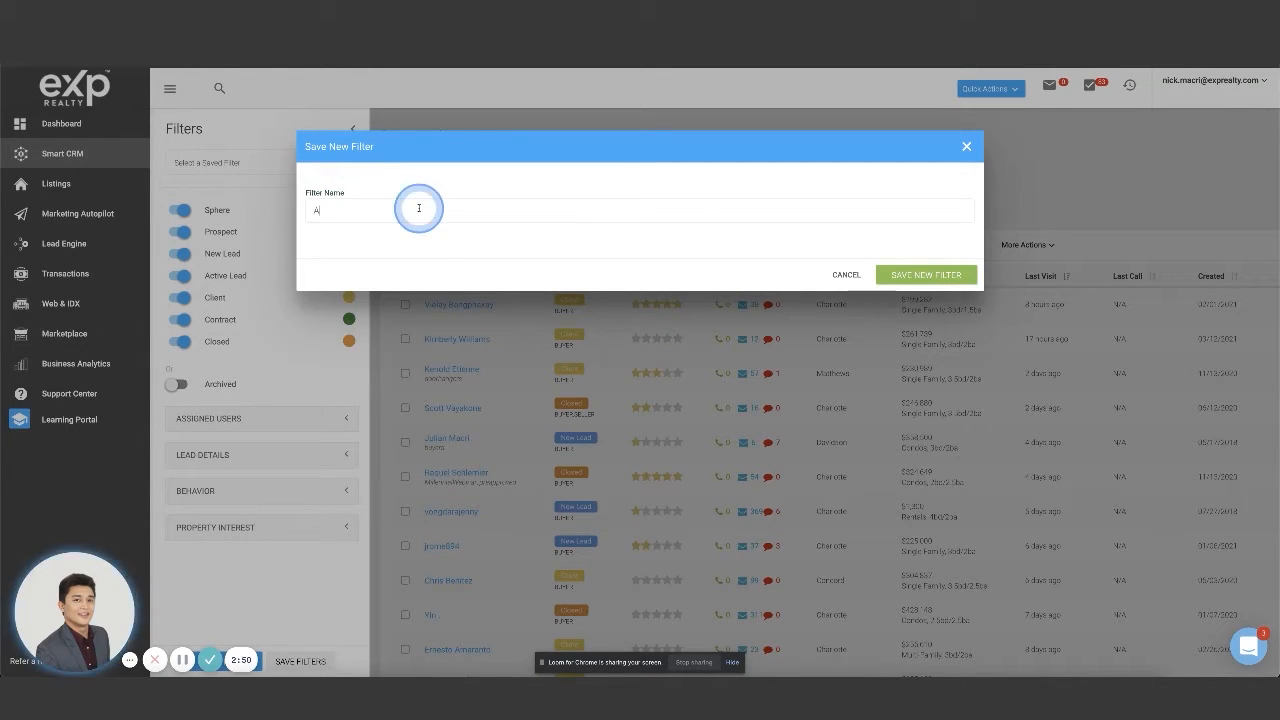
type("LL LEAD")
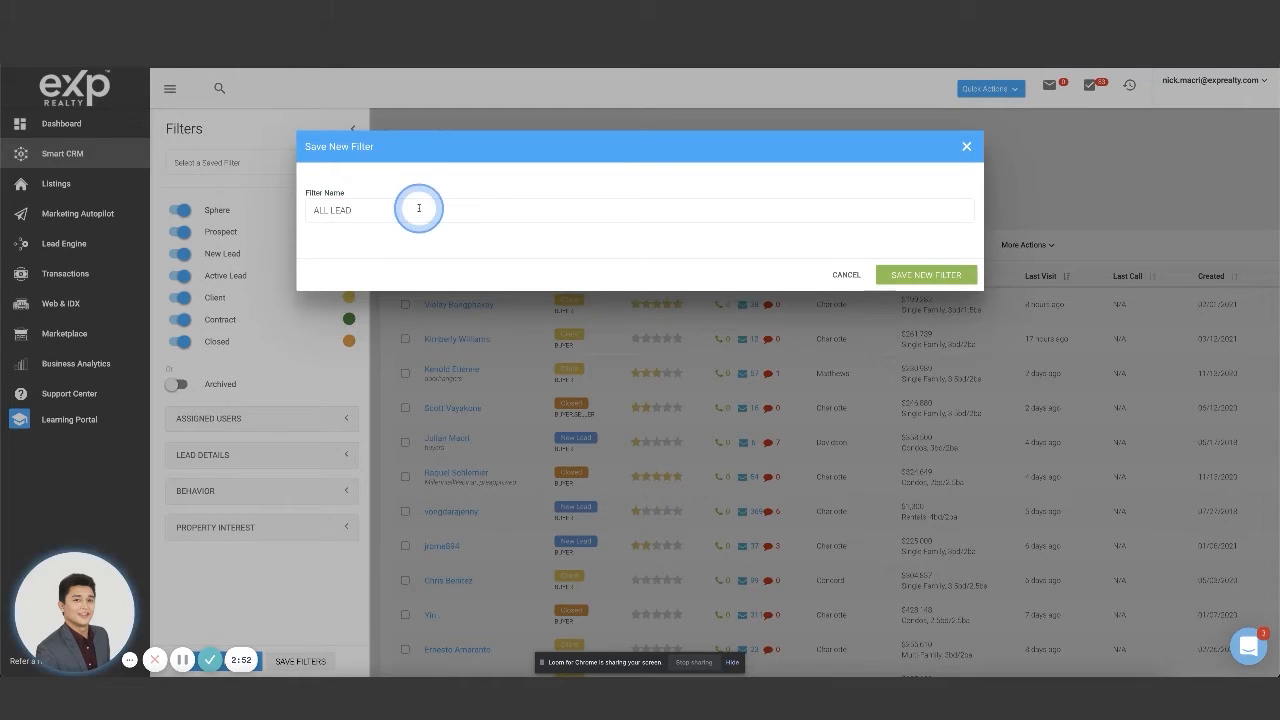
type("Entir")
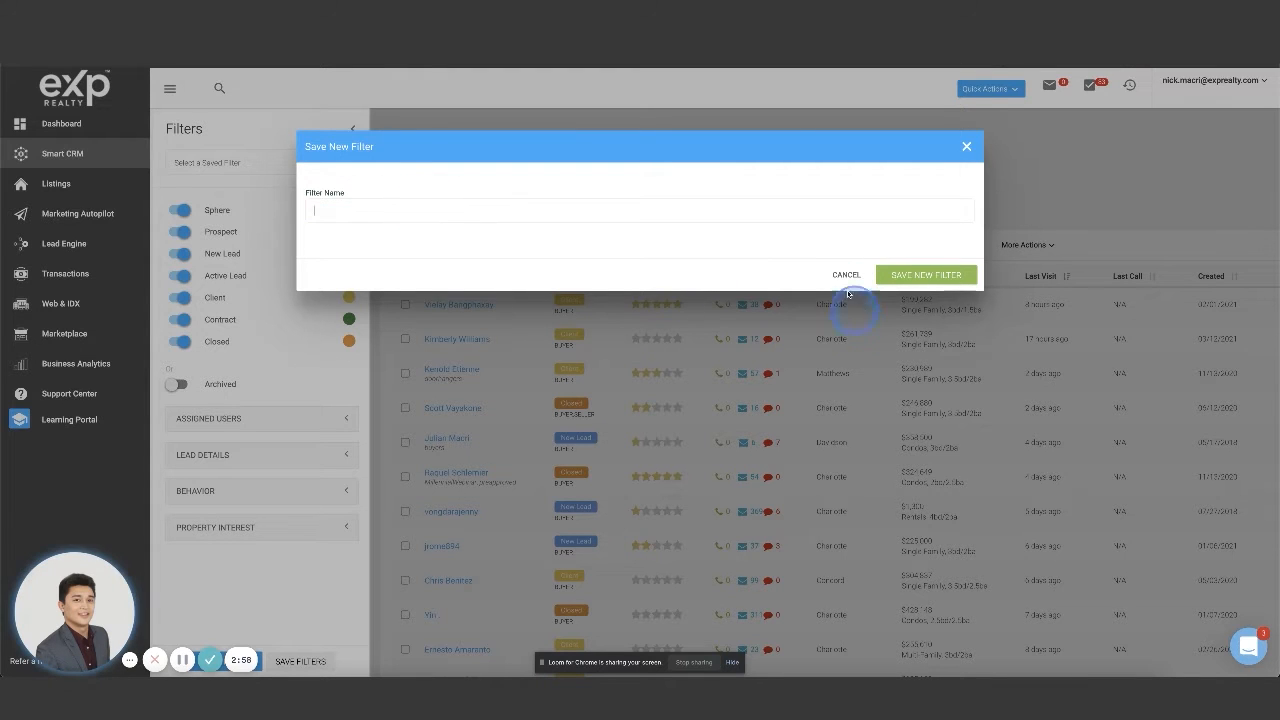
left_click(844, 274)
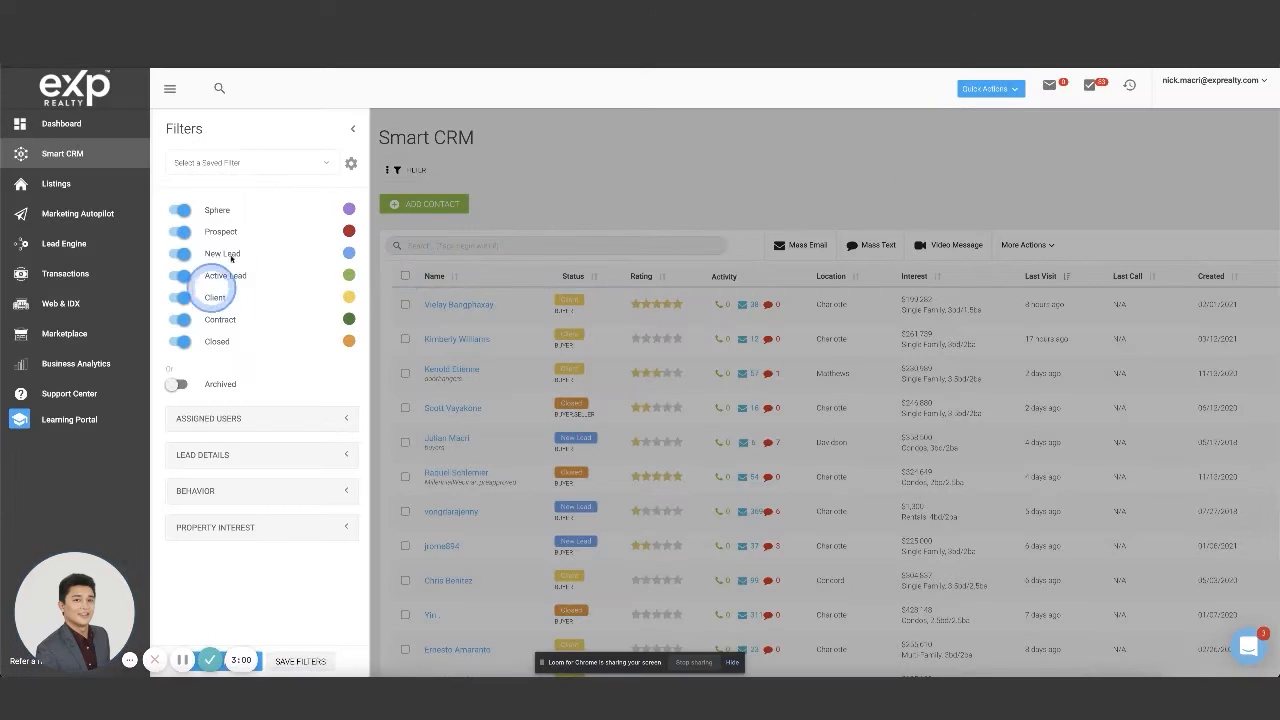
Step: Leave only the Closed status on, refresh the Filters panel, and start Save Filters
left_click(250, 162)
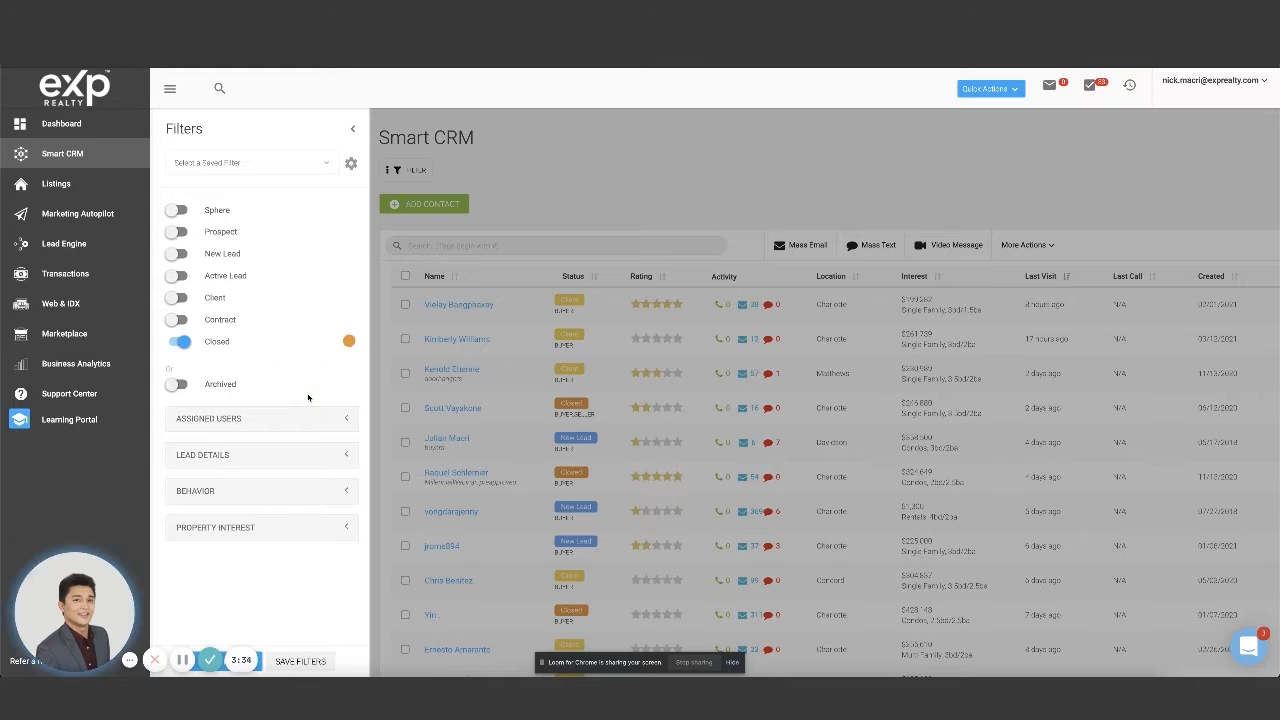
left_click(216, 162)
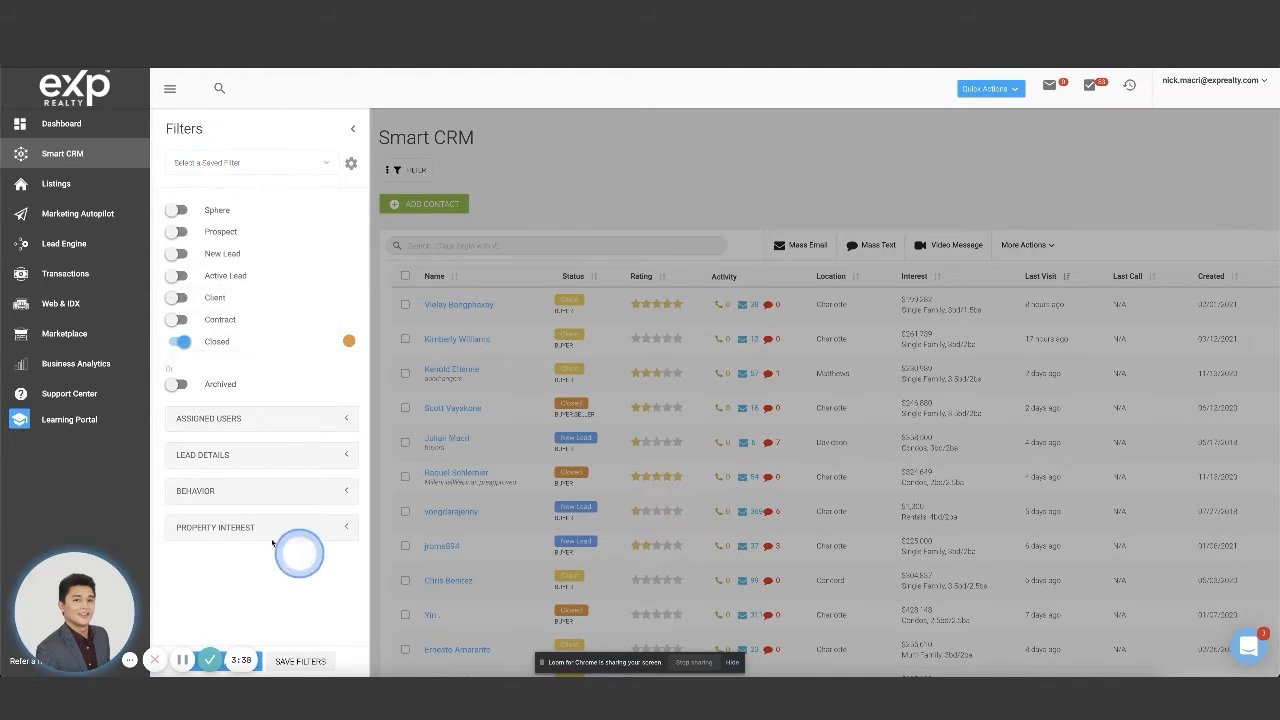
left_click(300, 660)
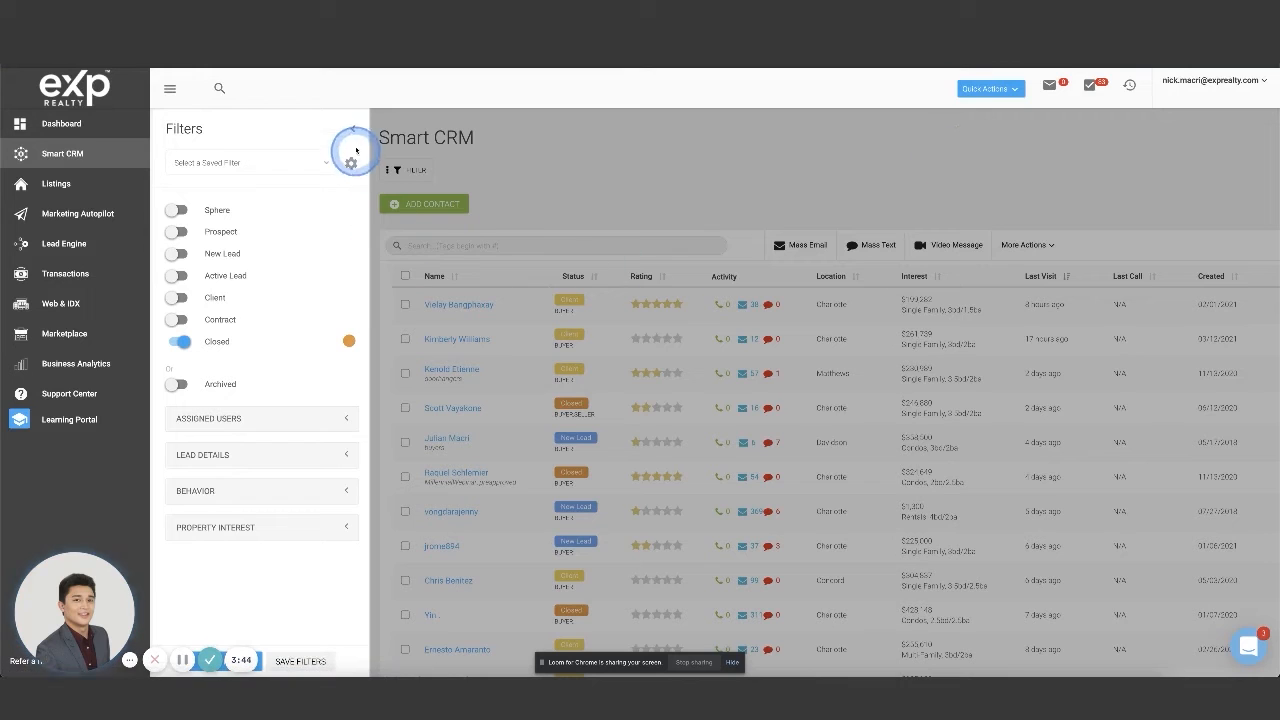
left_click(352, 150)
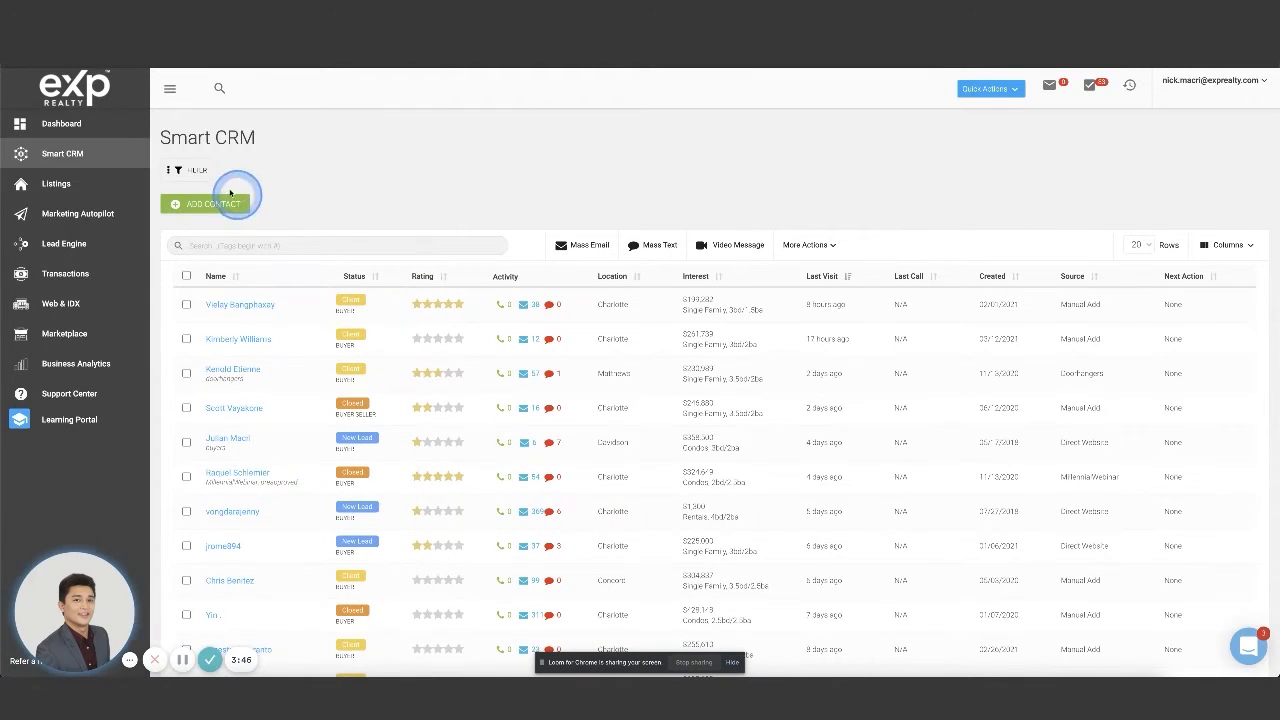
left_click(178, 170)
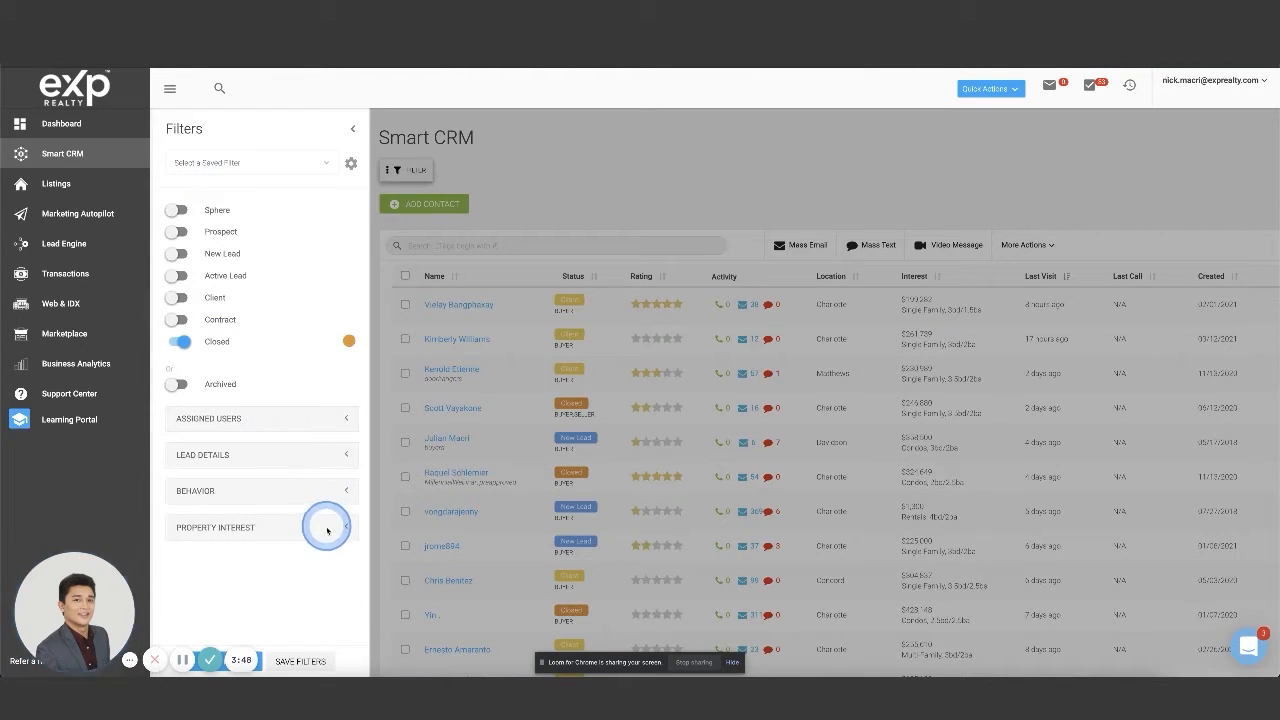
left_click(300, 660)
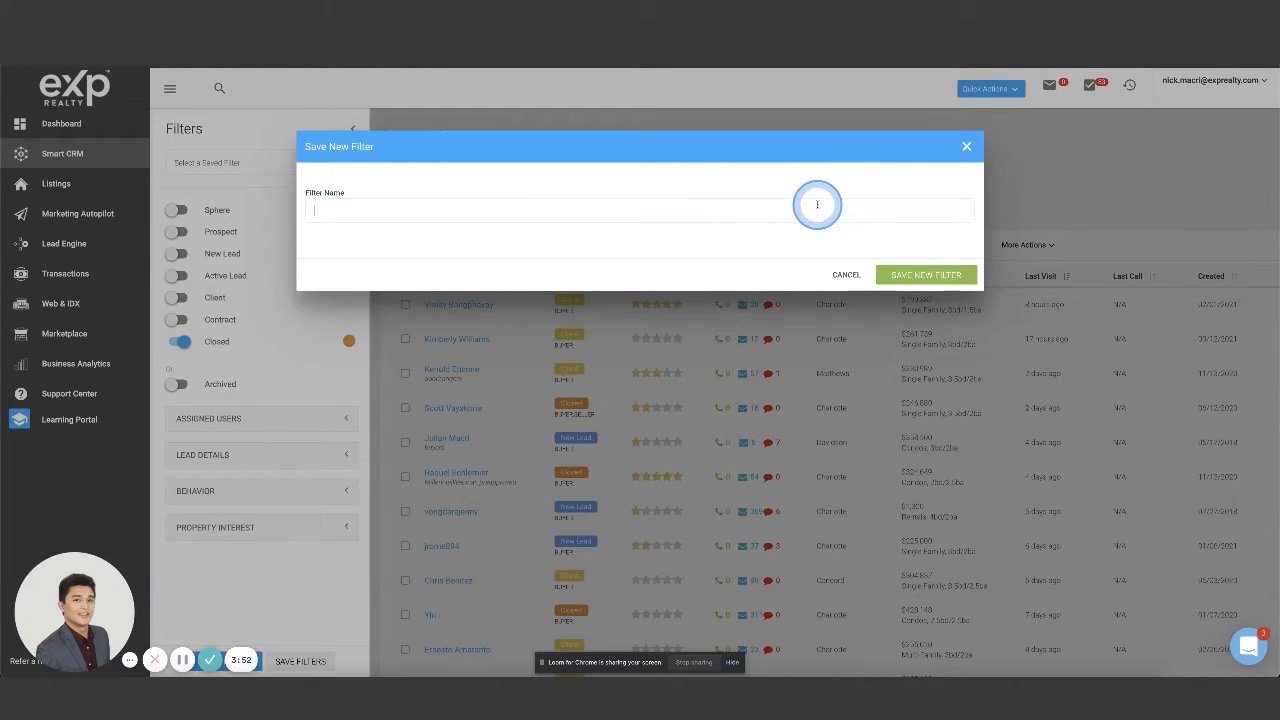
Step: Save the Closed-only filter as 'Past Client' and view the matching contacts
type("Past Client")
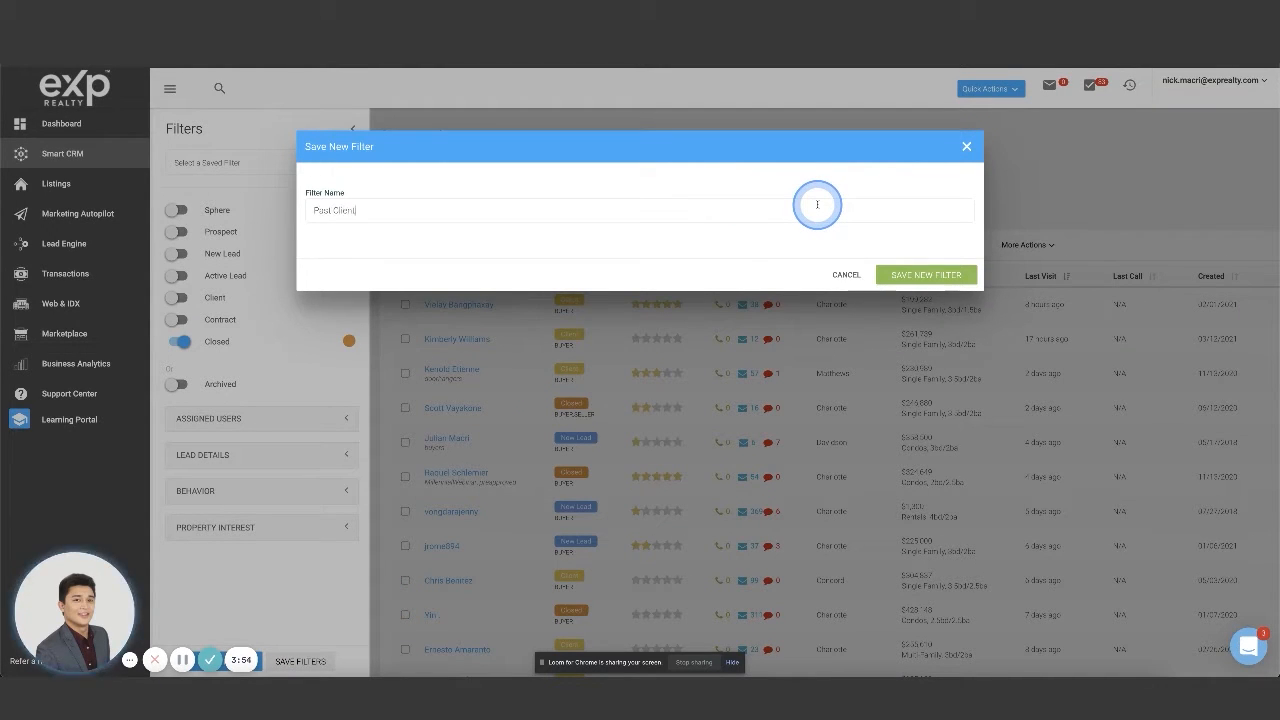
left_click(924, 274)
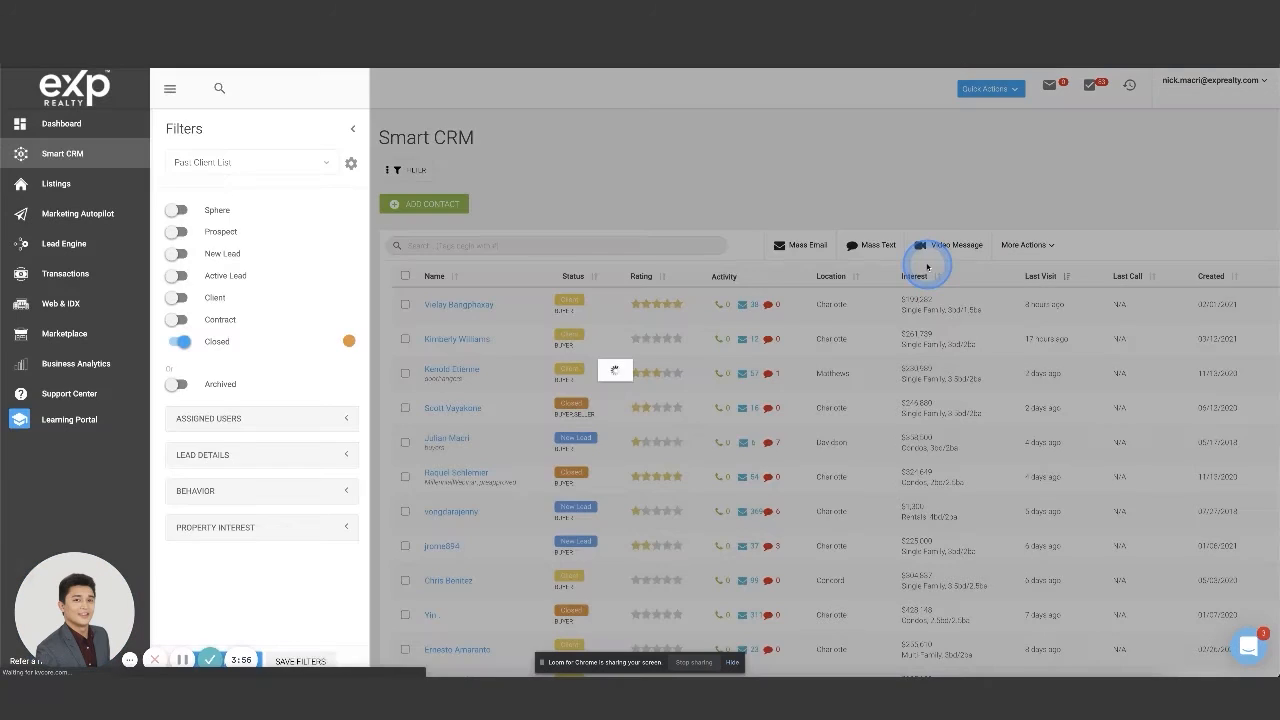
left_click(352, 128)
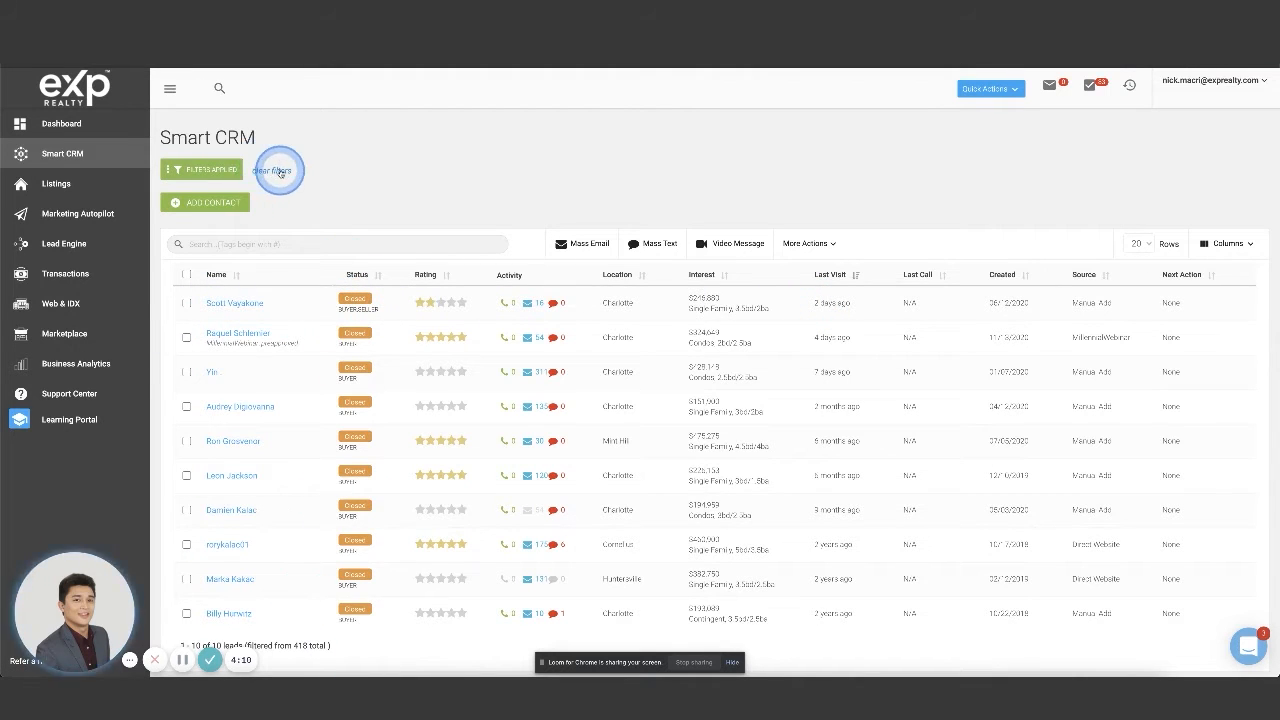
Step: Reopen the lead filters with the saved-filter dropdown closed and every status off
left_click(200, 168)
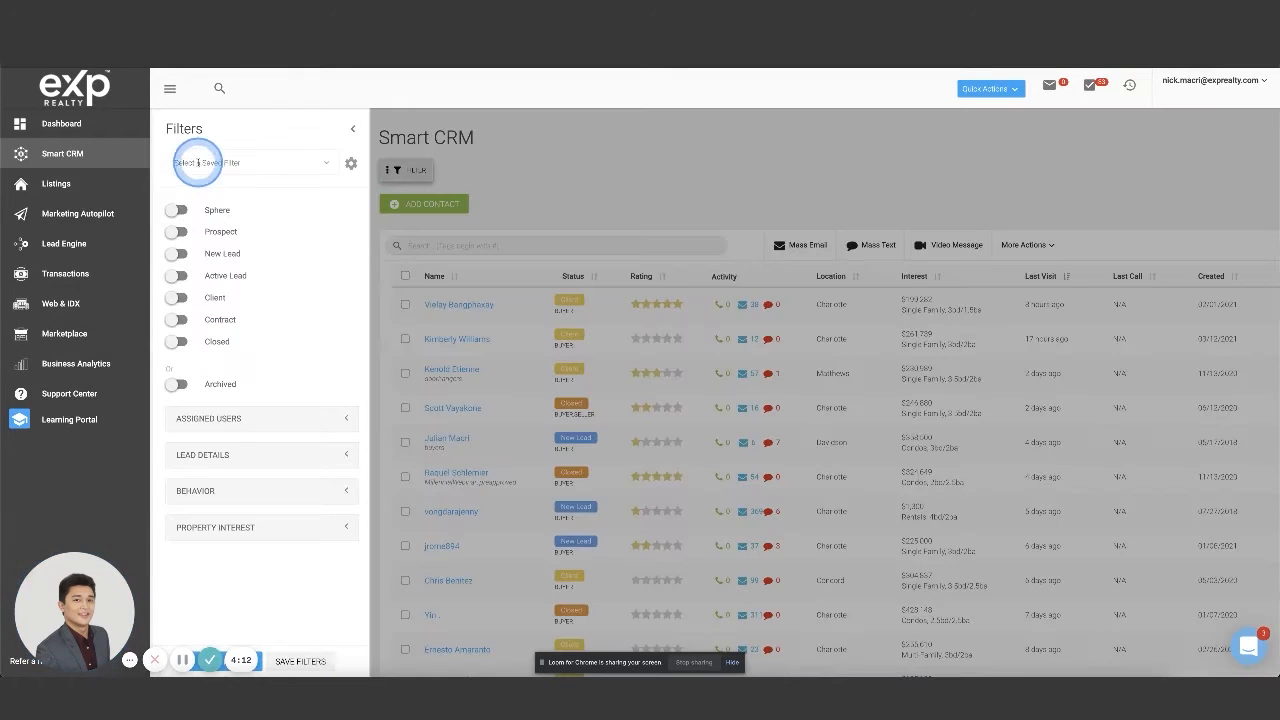
left_click(250, 162)
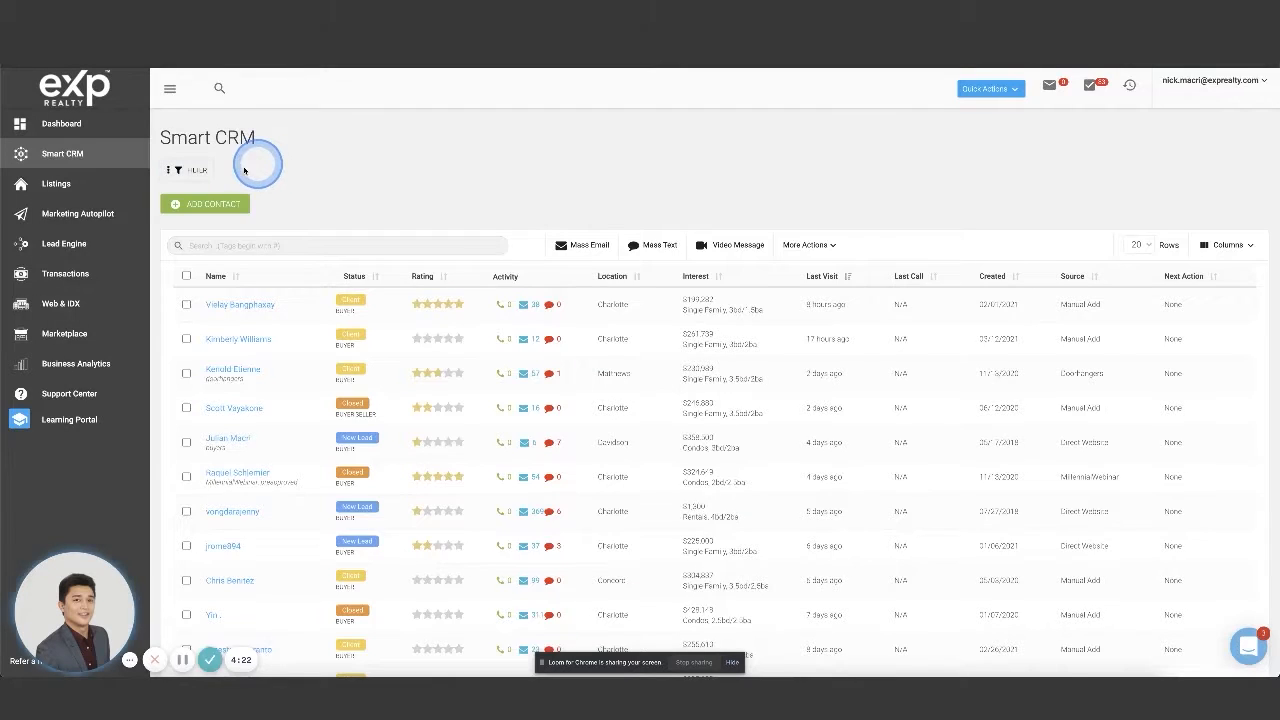
left_click(186, 168)
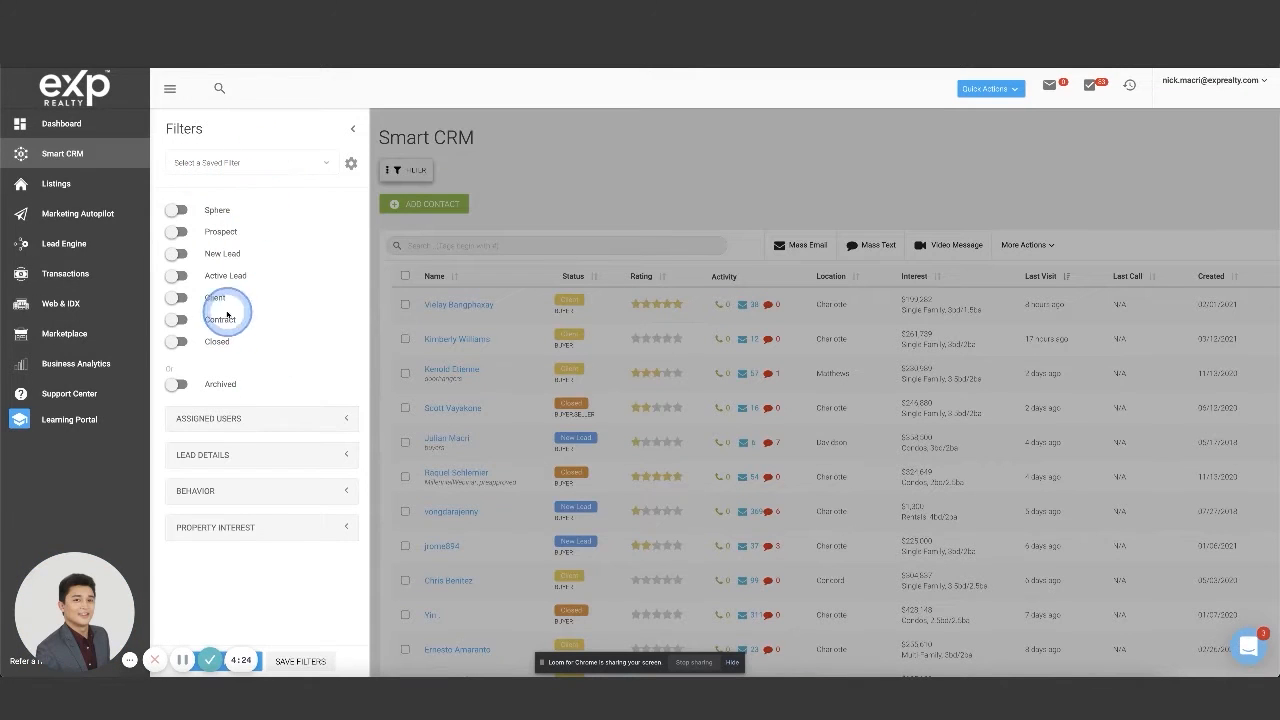
left_click(250, 162)
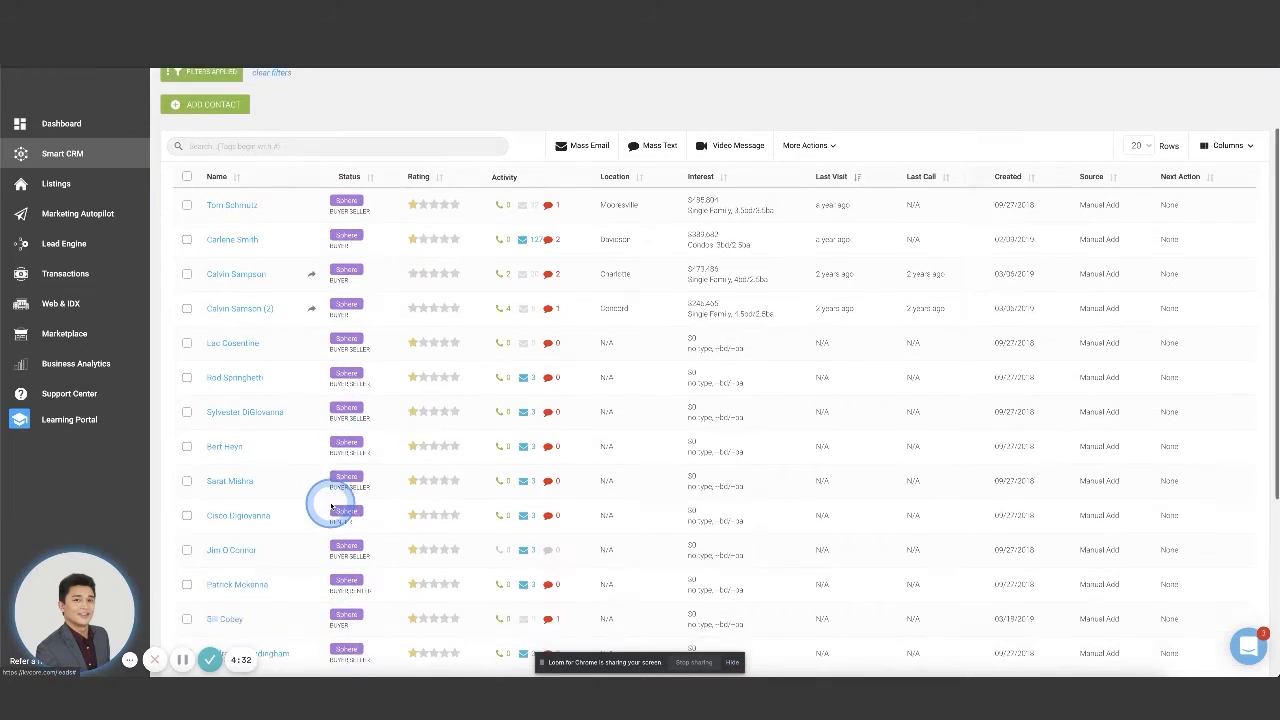
scroll("down", 3)
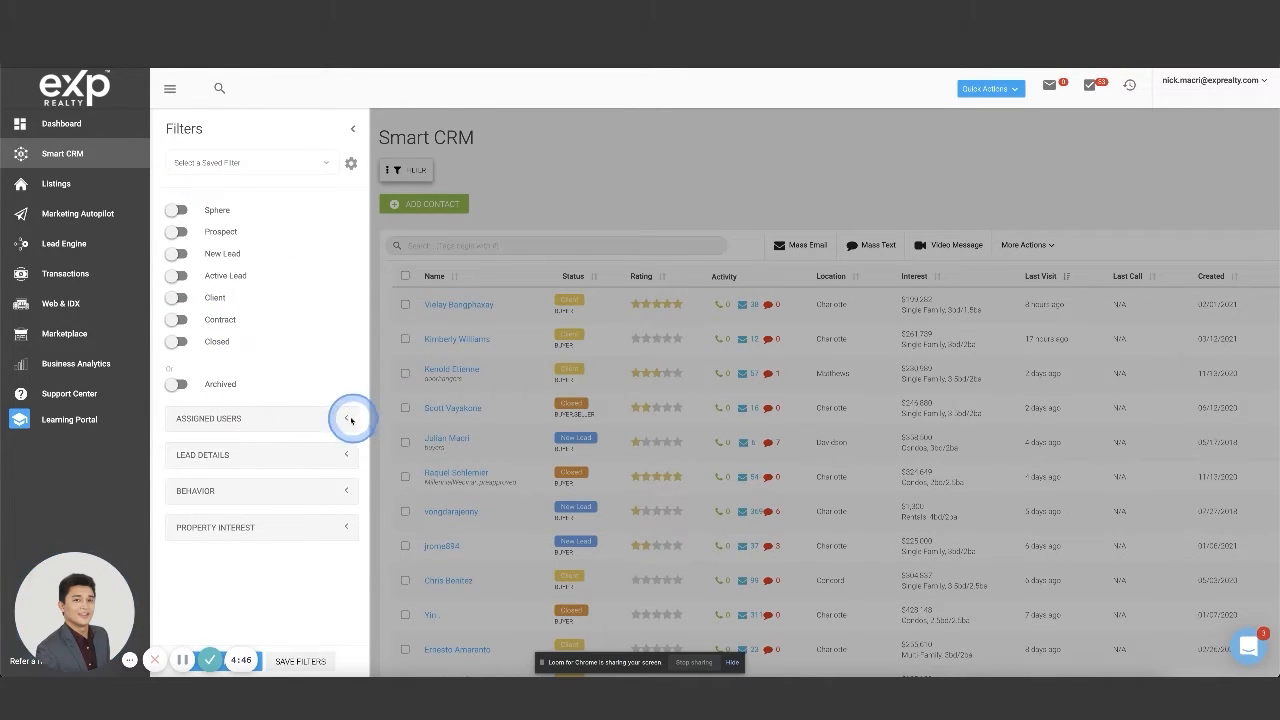
Step: Expand Lead Details and try the Buyer lead type before enabling all seven statuses
left_click(348, 418)
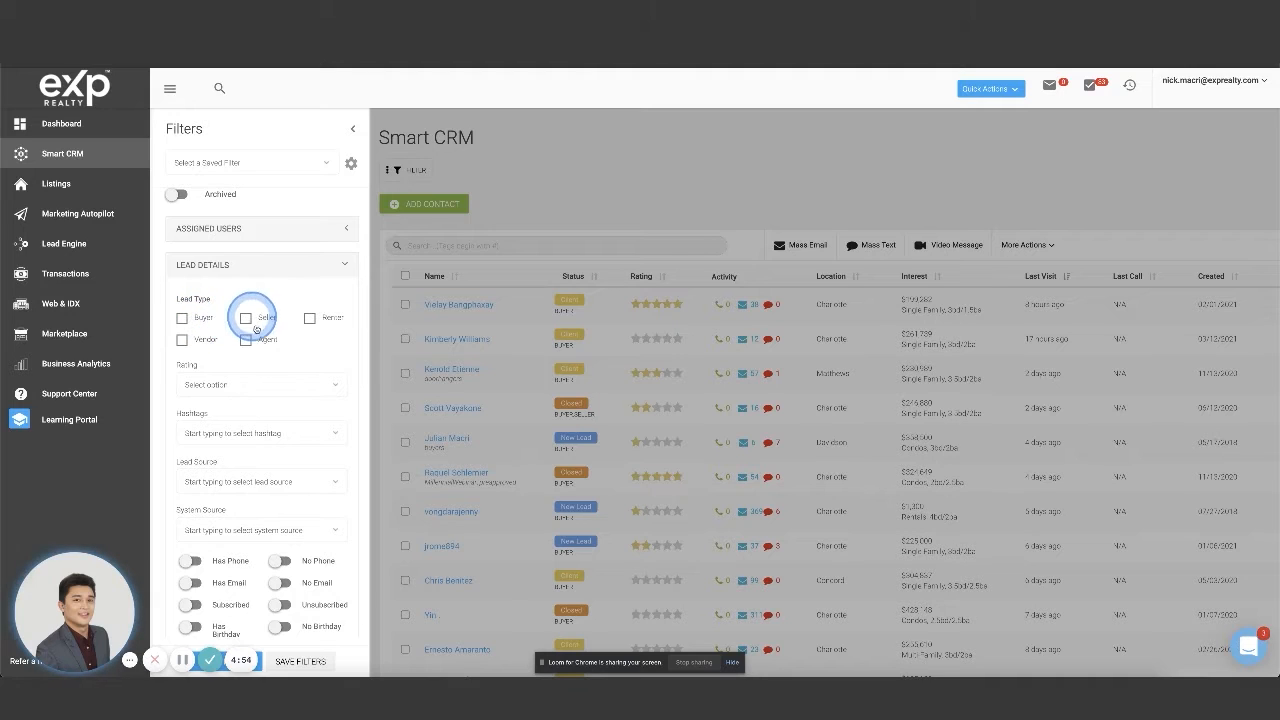
left_click(182, 316)
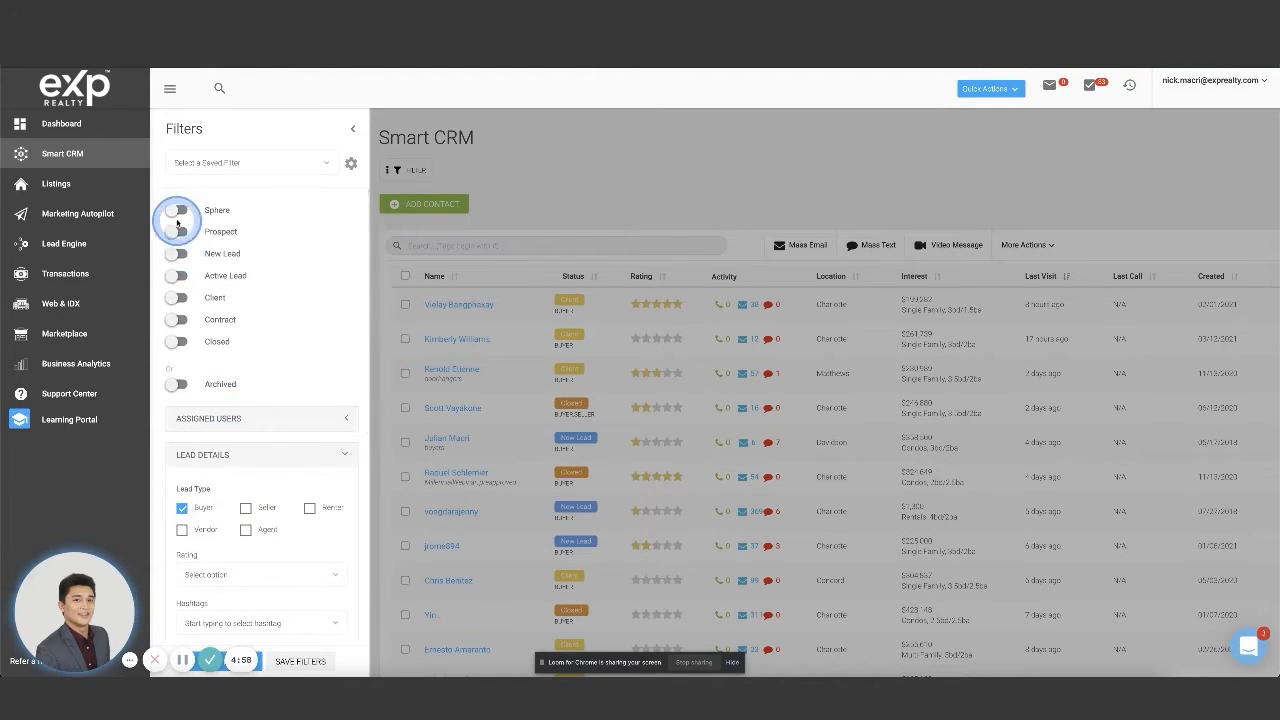
mouse_move(204, 360)
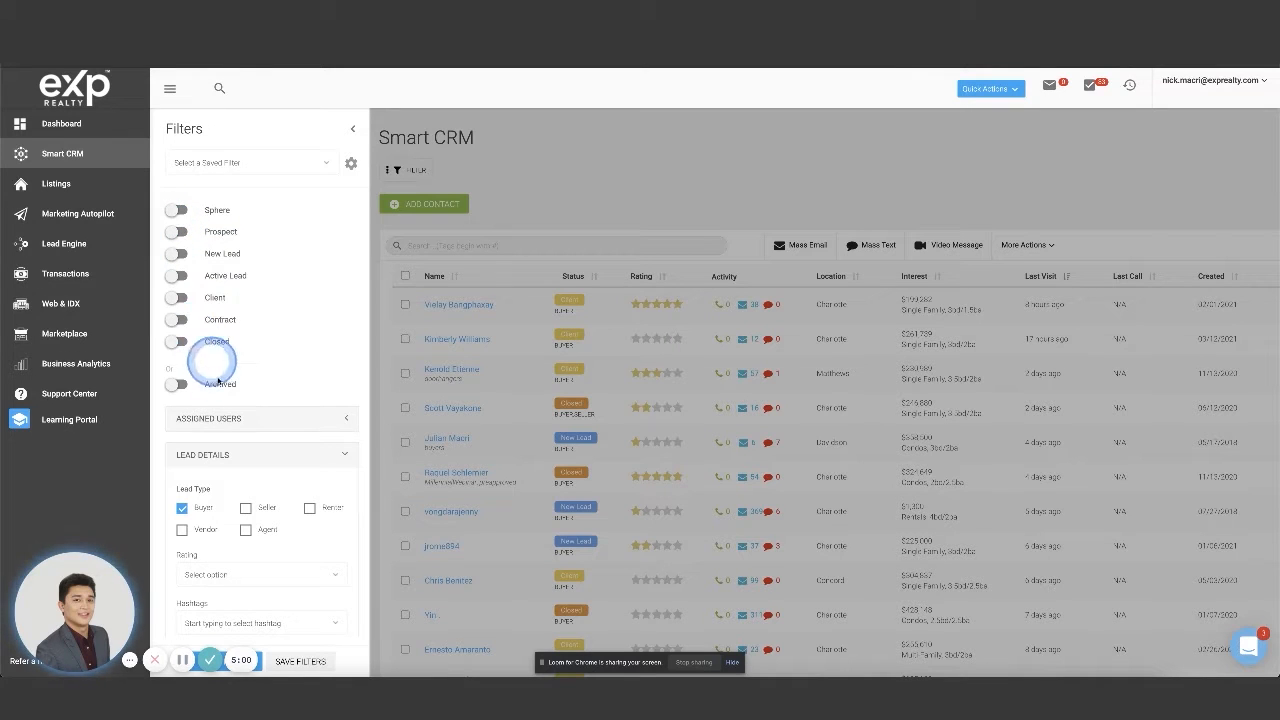
scroll("down", 3)
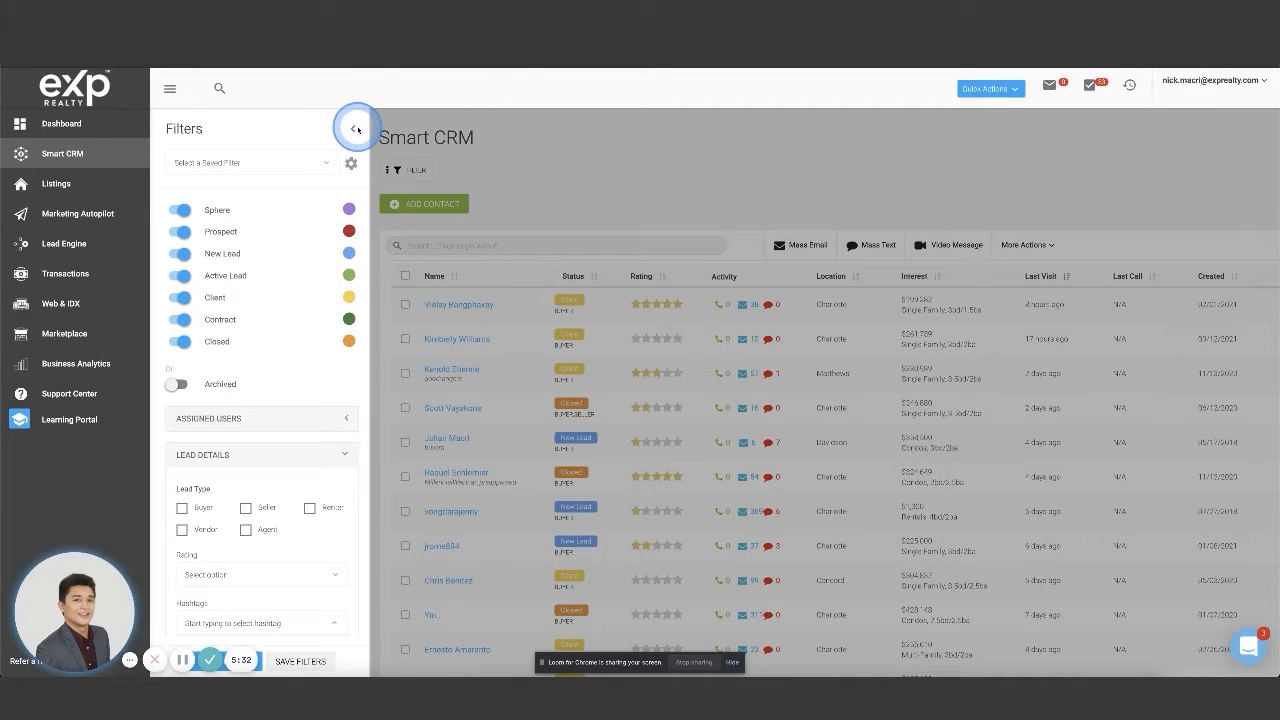
Step: Close the lead filters and navigate to the Marketing Autopilot page
left_click(356, 128)
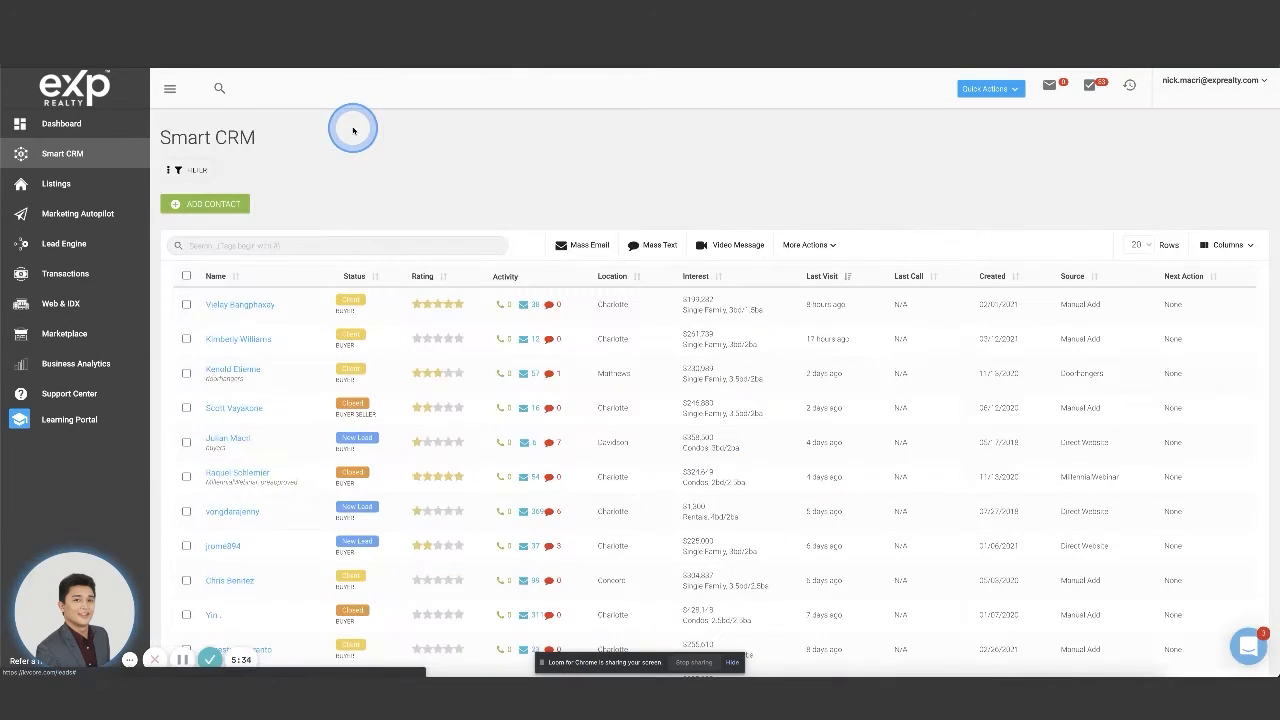
mouse_move(352, 130)
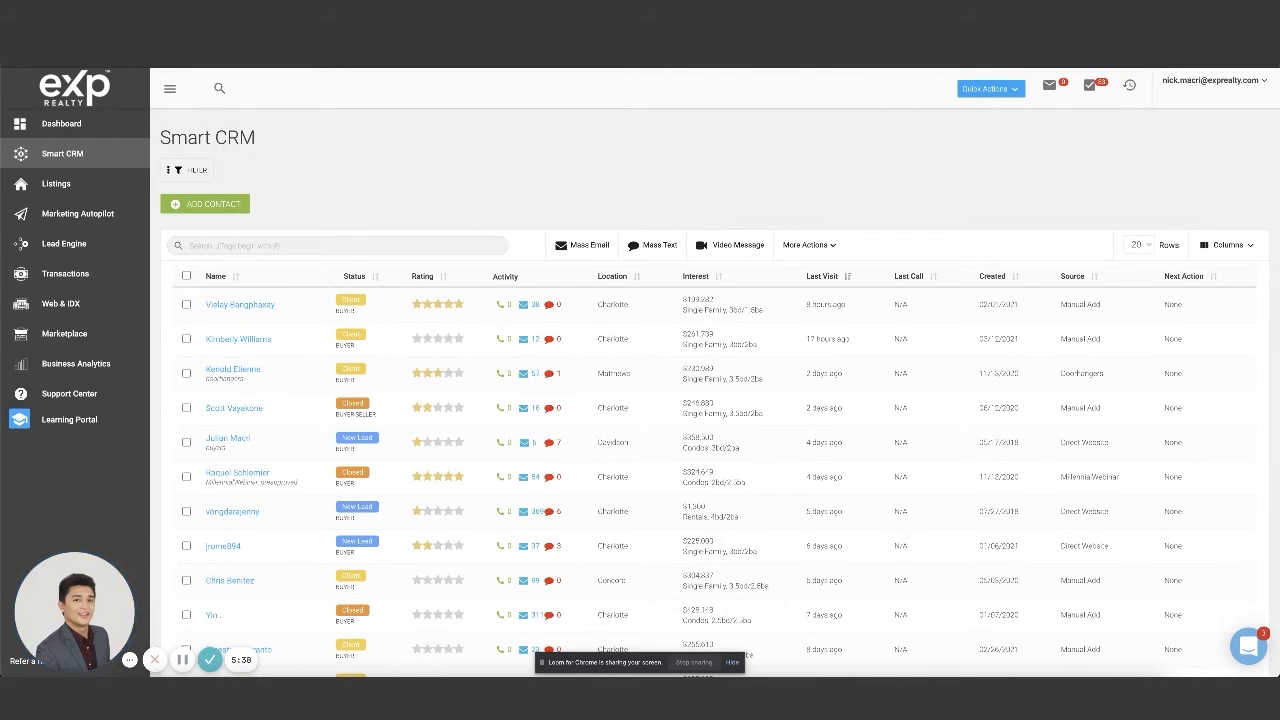
left_click(580, 244)
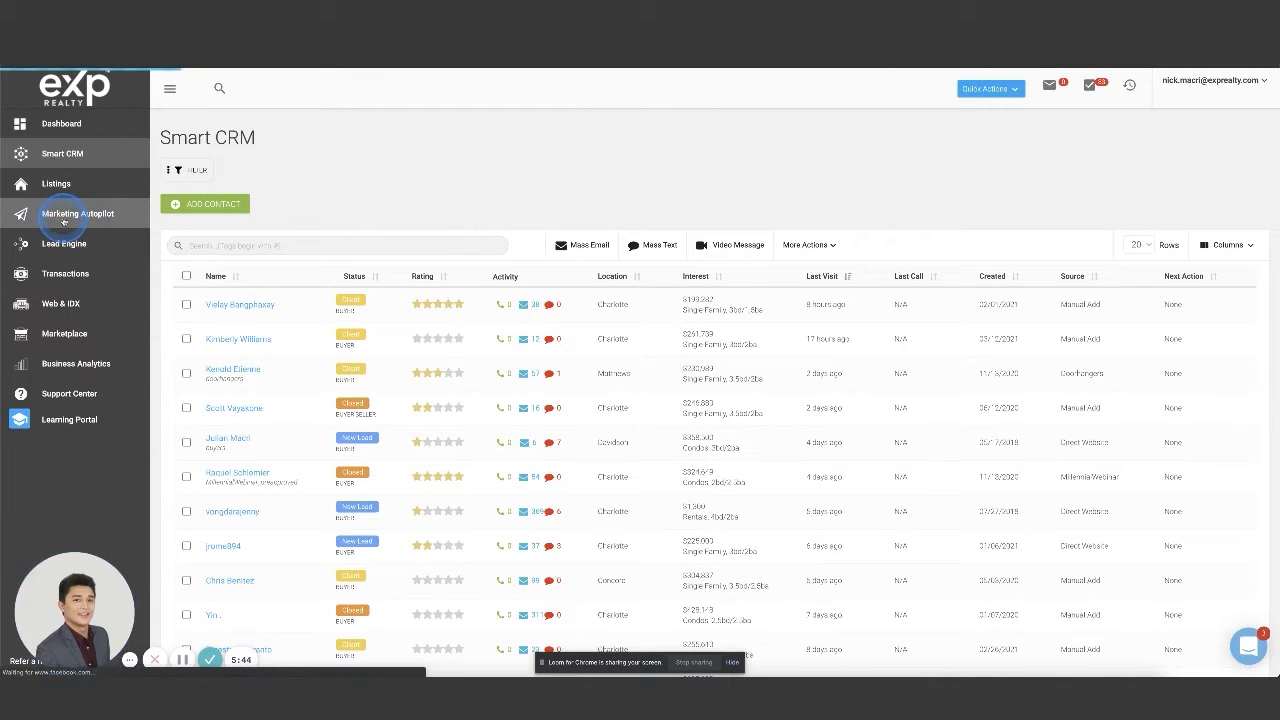
left_click(78, 212)
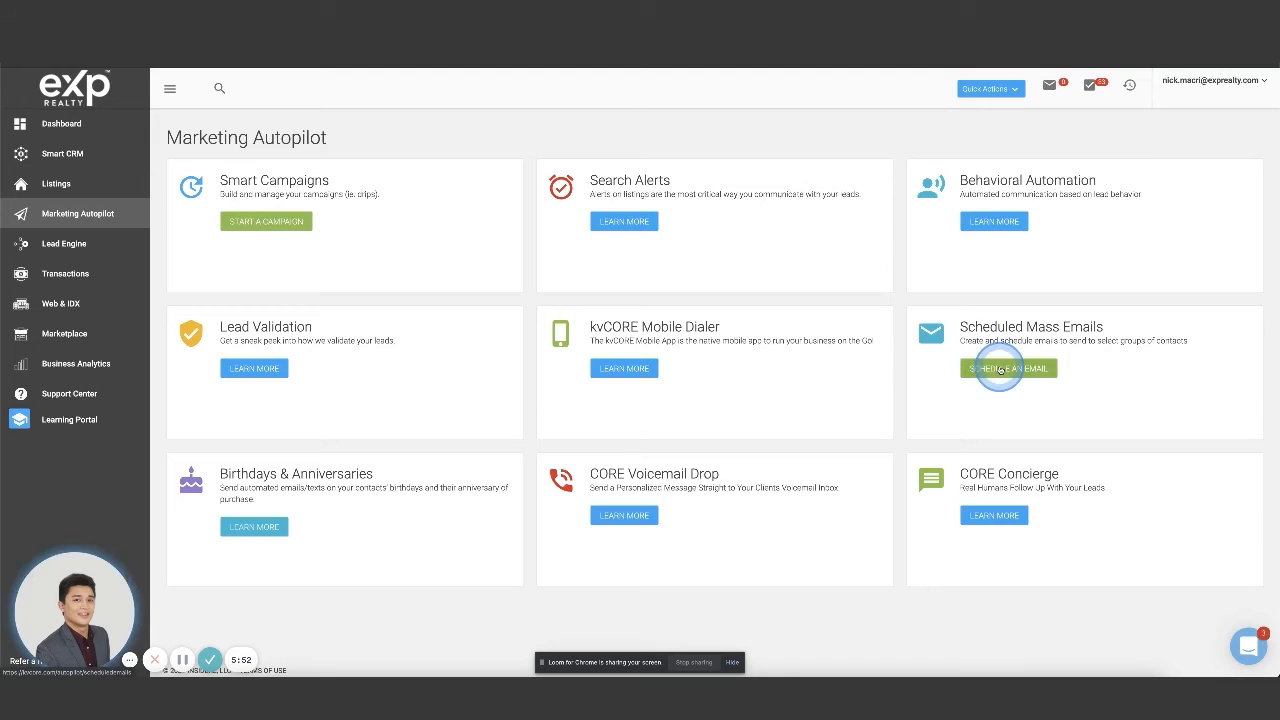
left_click(1008, 368)
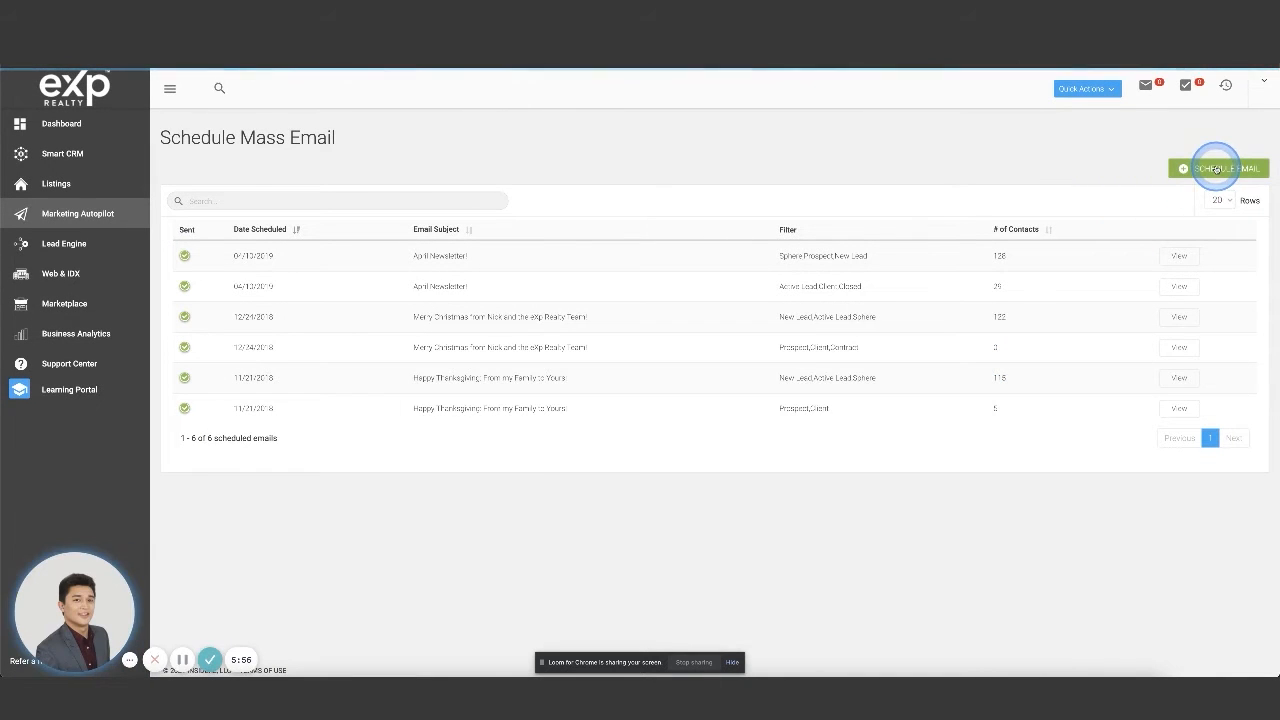
left_click(1220, 168)
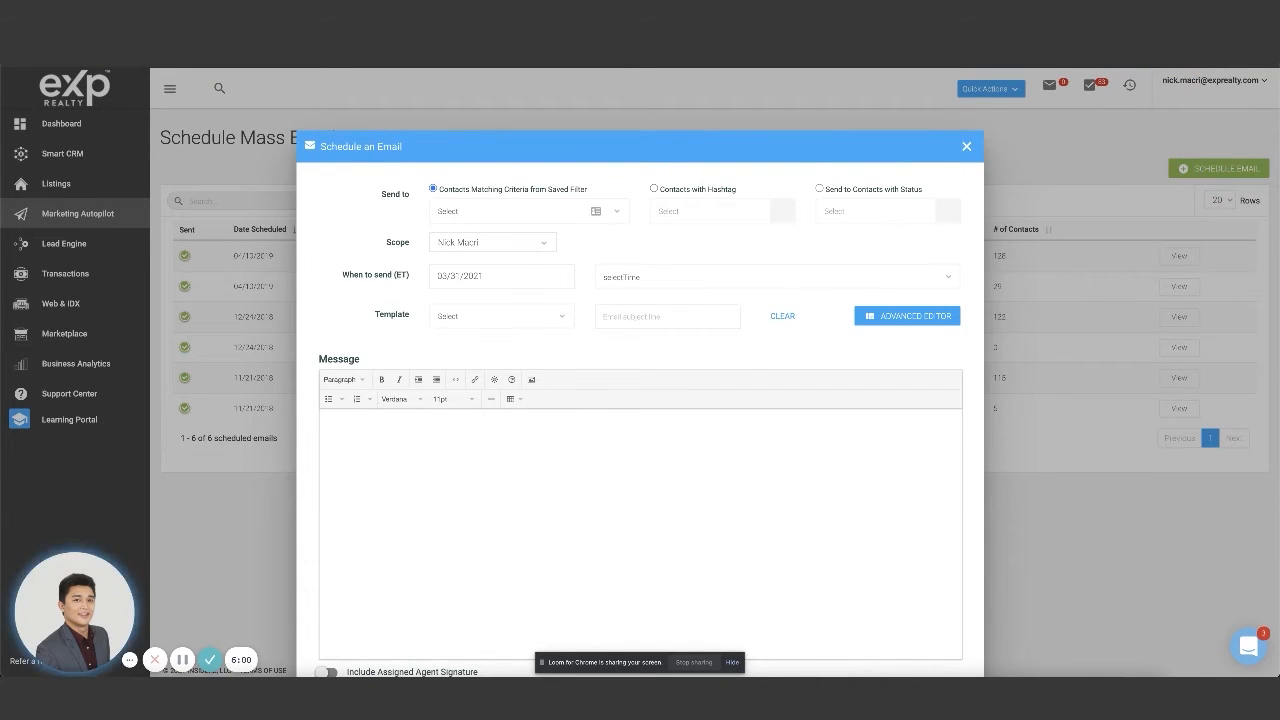
left_click(906, 316)
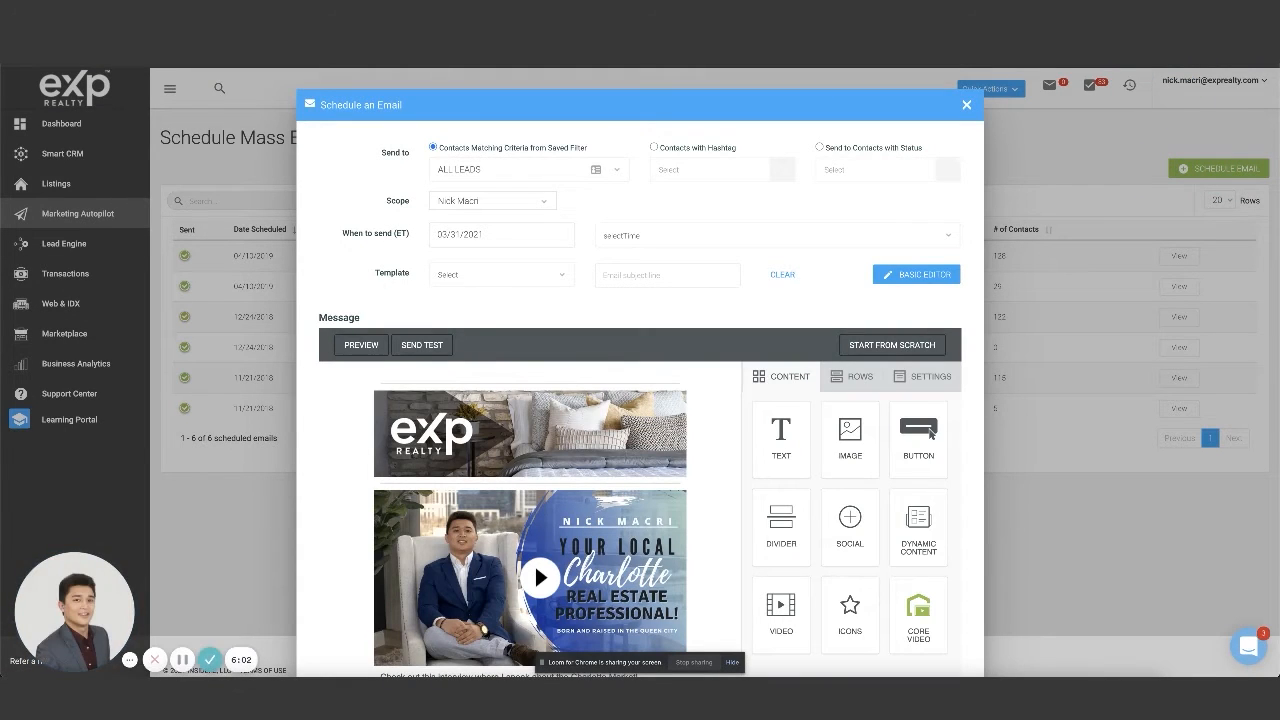
left_click(914, 274)
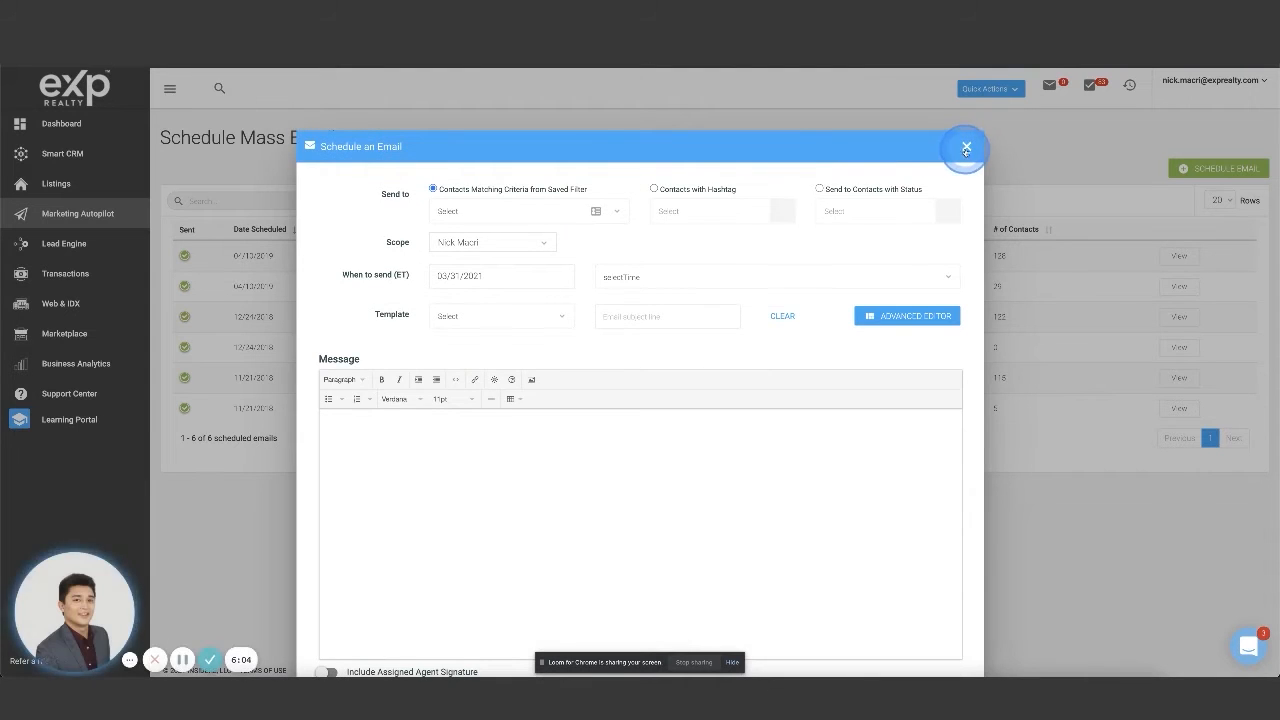
left_click(964, 148)
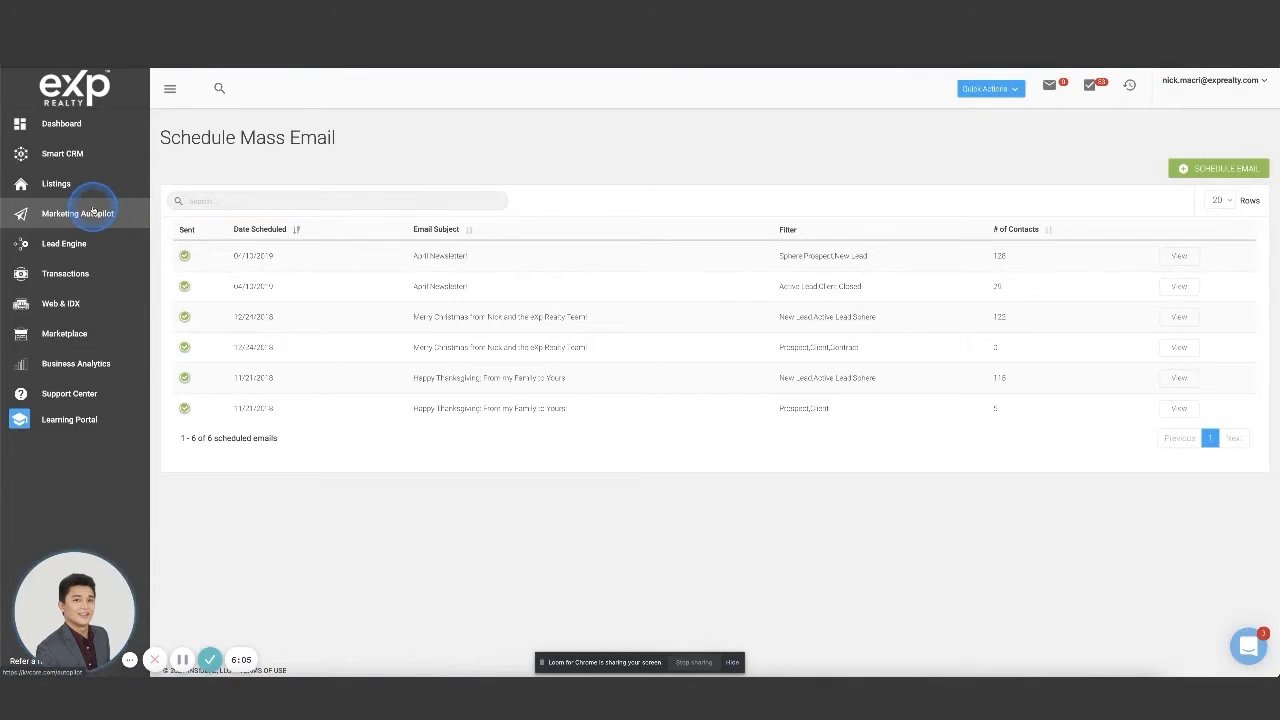
left_click(76, 212)
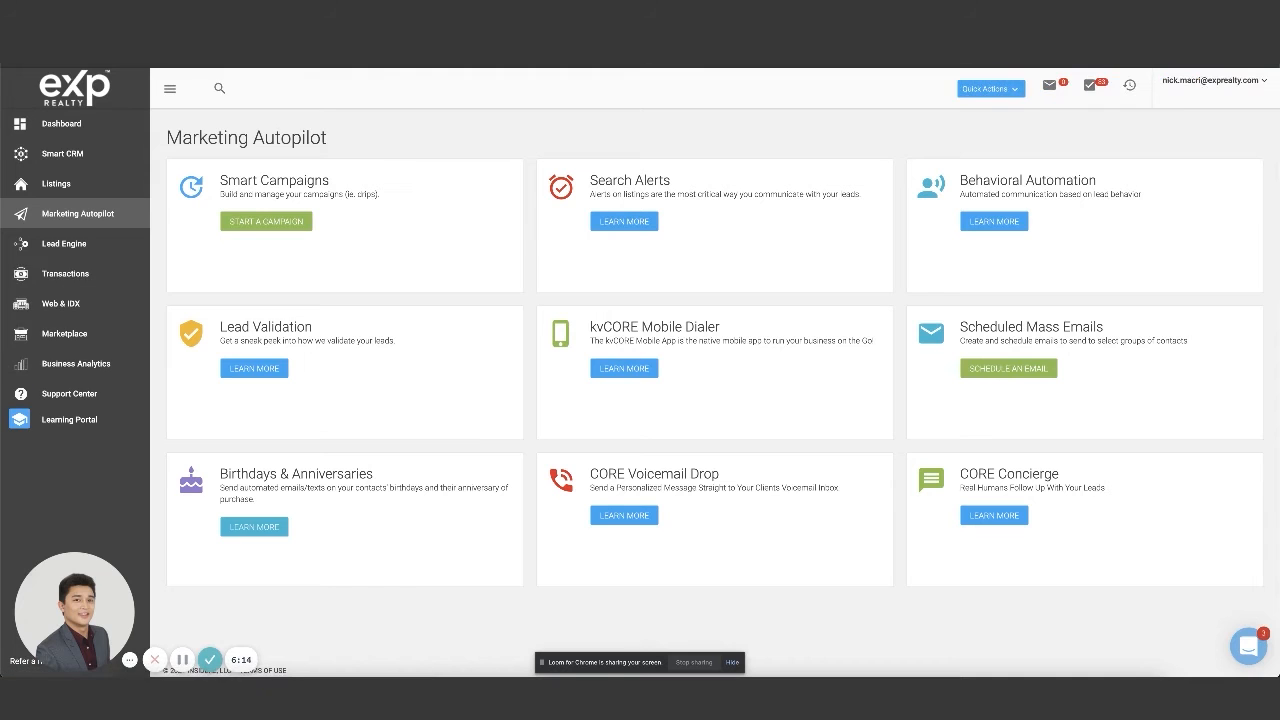
Step: Review the advanced editor's video, header image and layout Settings, then start a new Schedule Email form
left_click(1008, 368)
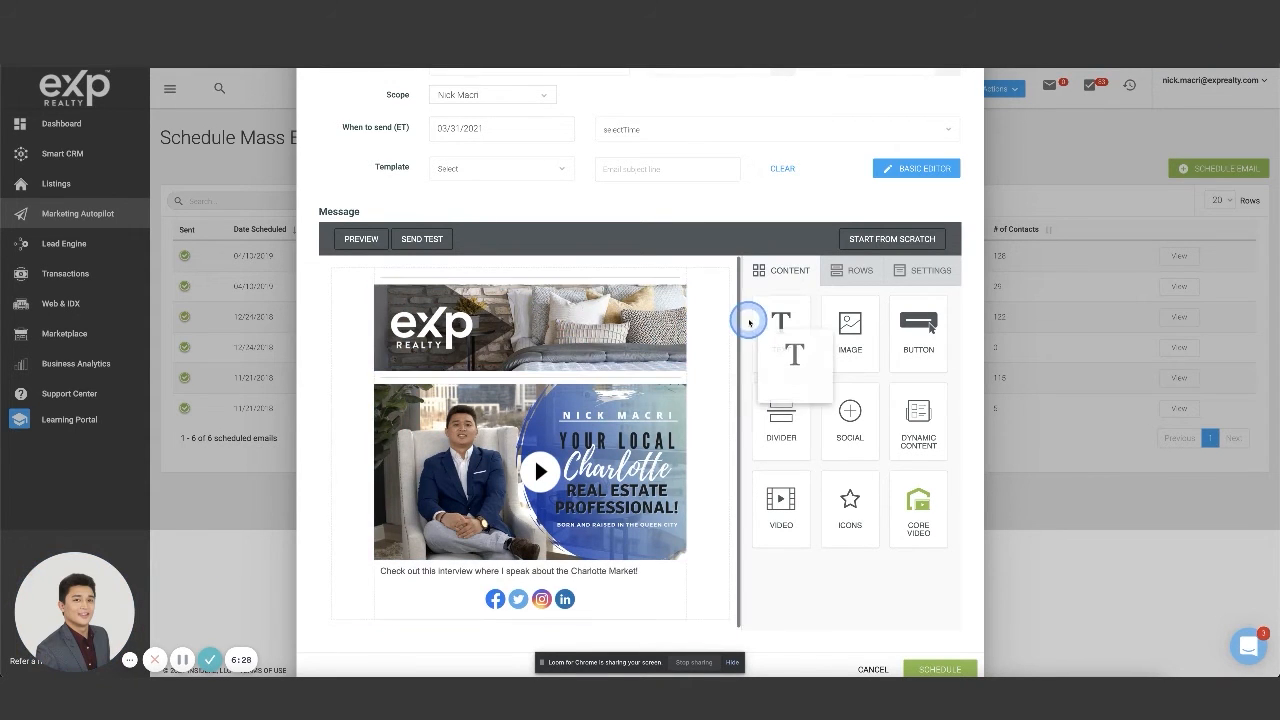
left_click(528, 472)
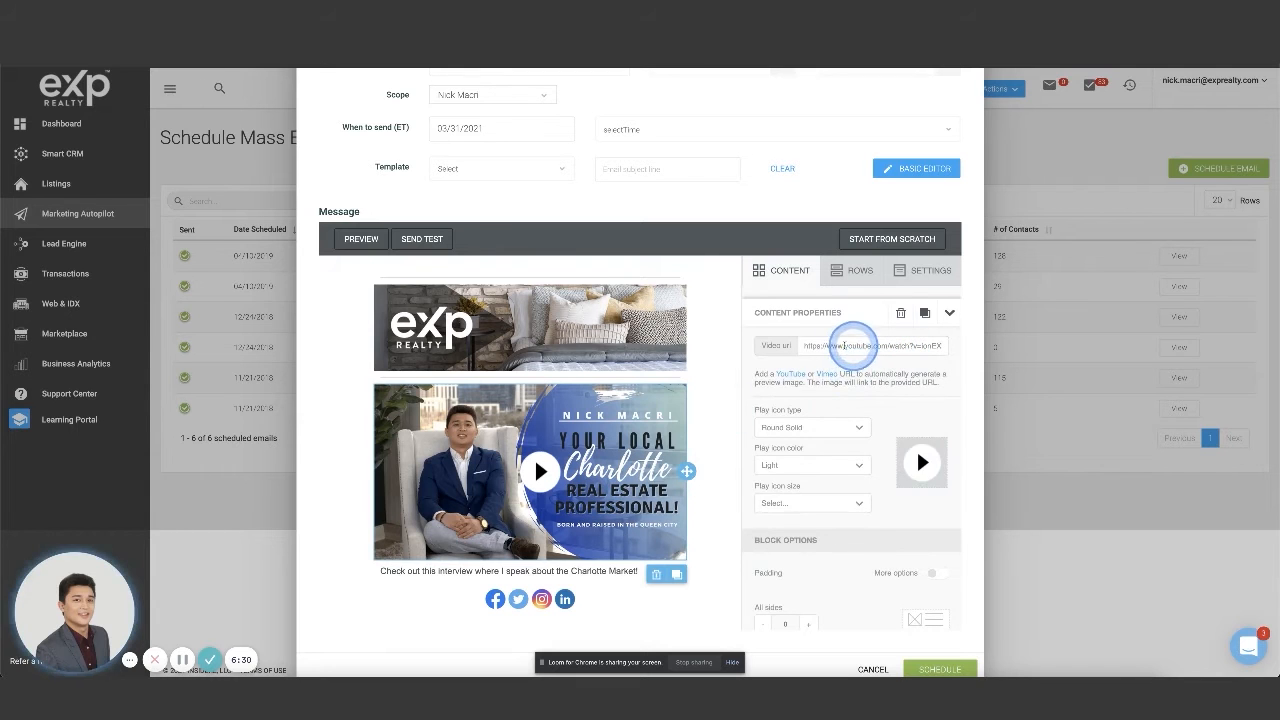
left_click(504, 328)
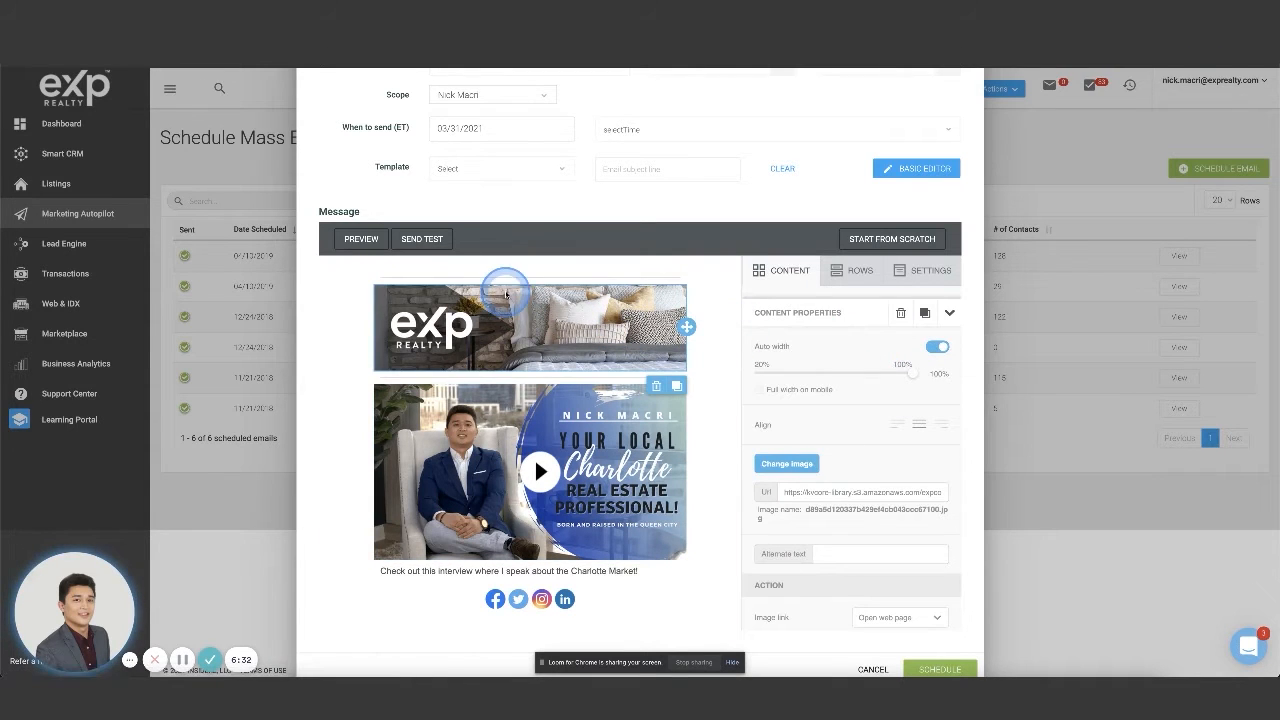
left_click(932, 270)
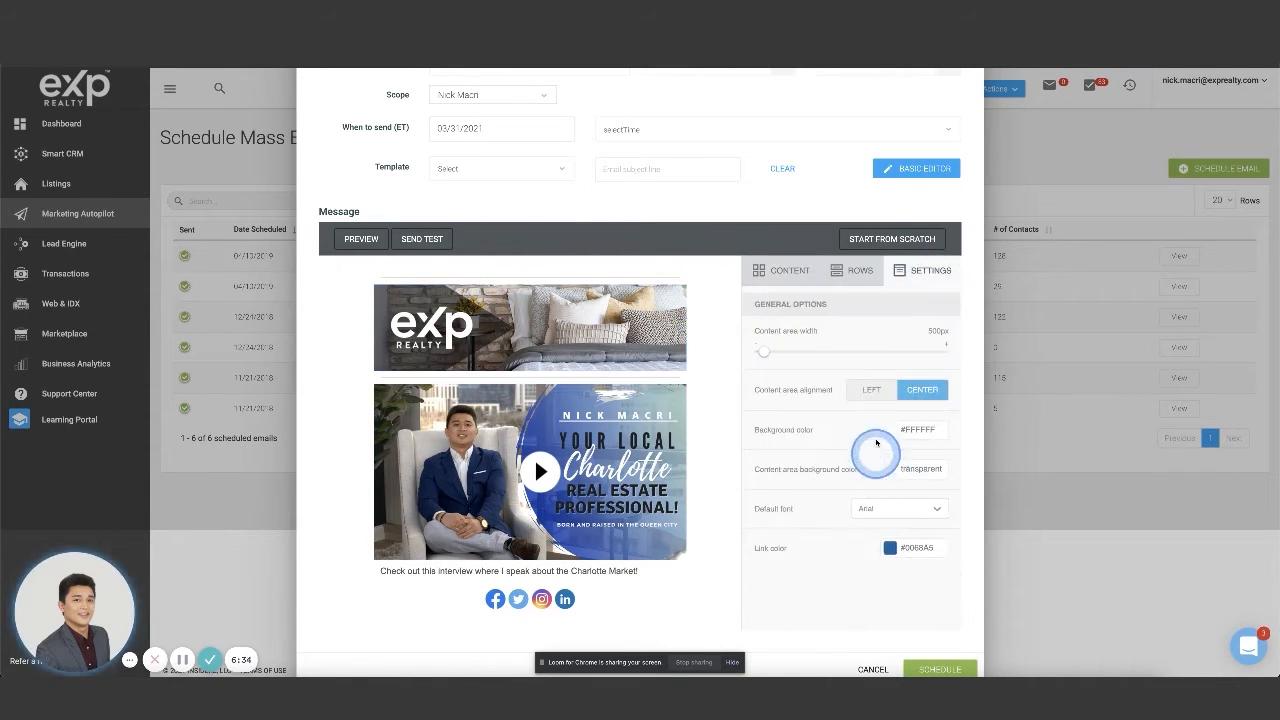
left_click(916, 428)
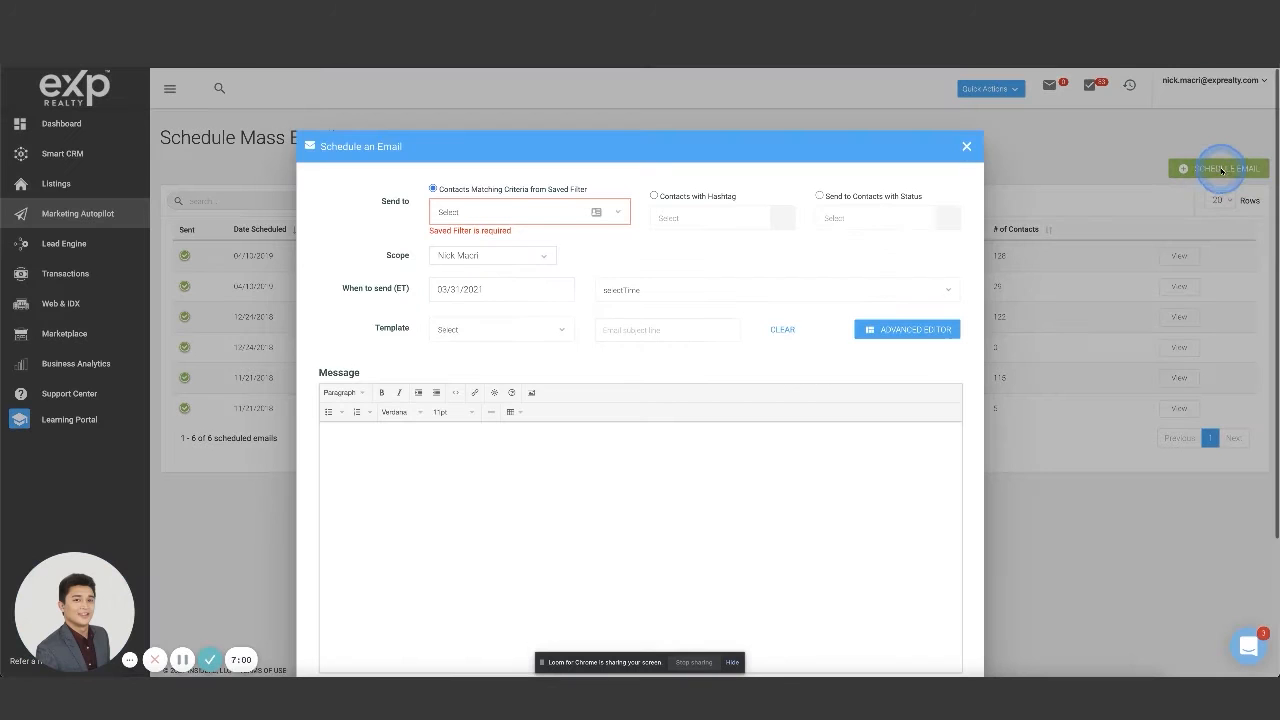
Step: Pick the Holiday - Happy New Year template so the 2021 greeting design fills the message body
left_click(500, 328)
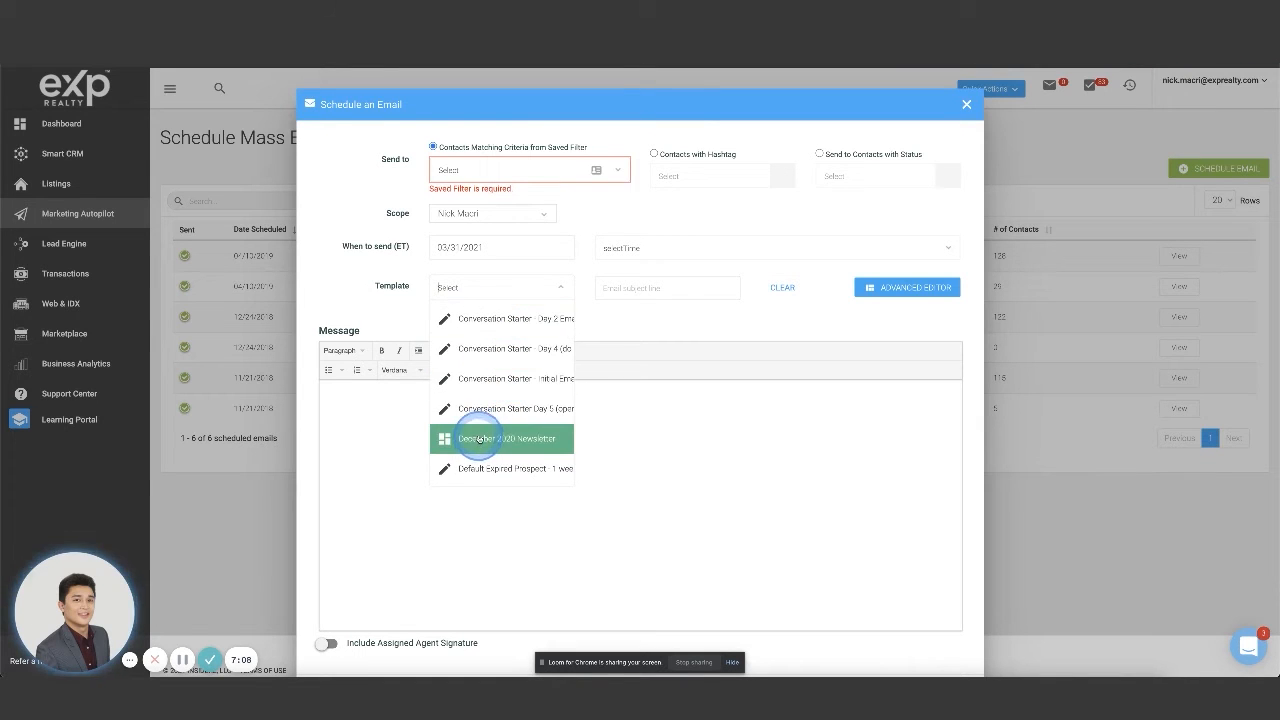
type("hu")
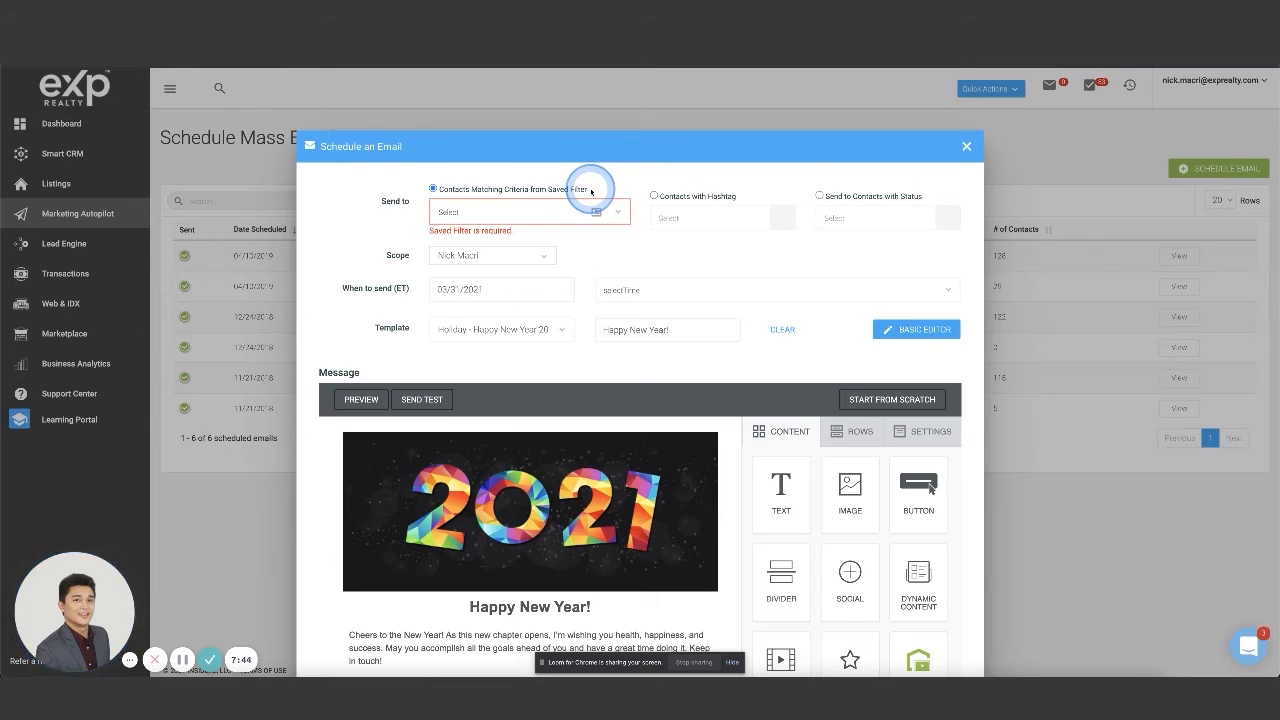
mouse_move(558, 262)
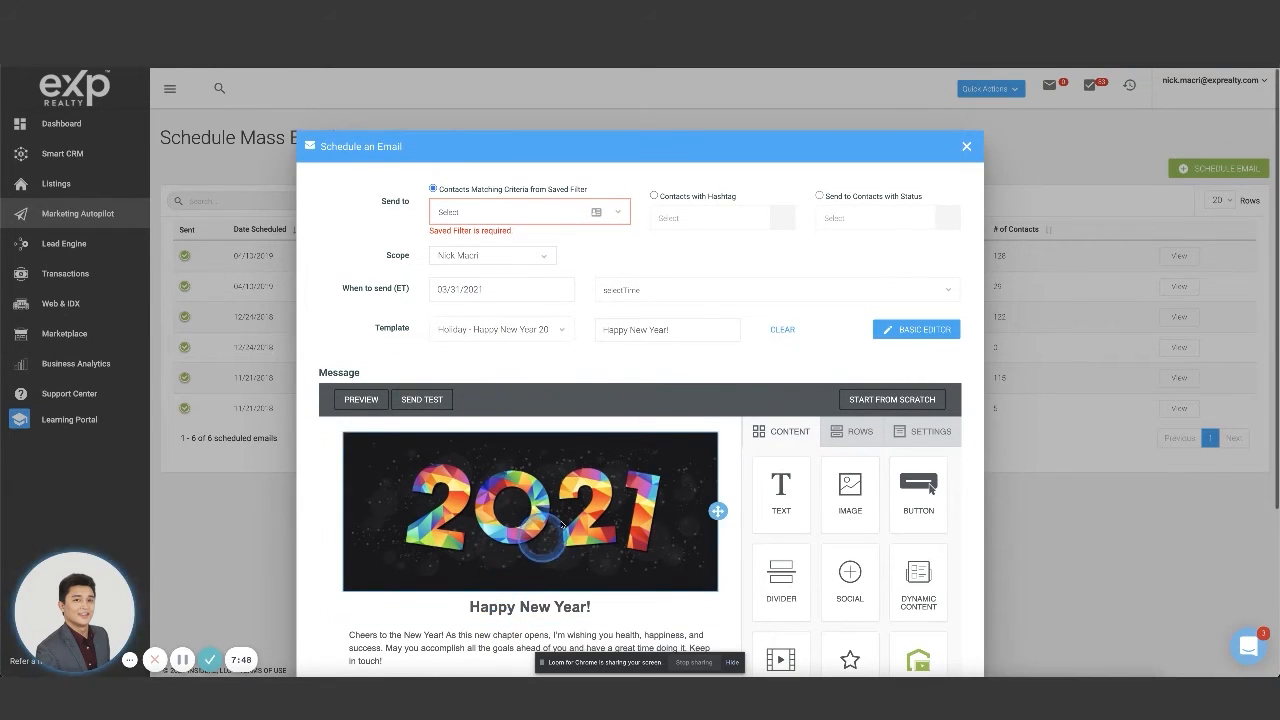
Step: Schedule the send for January 1, 2022 at 9:00 am via the calendar and time list
left_click(500, 288)
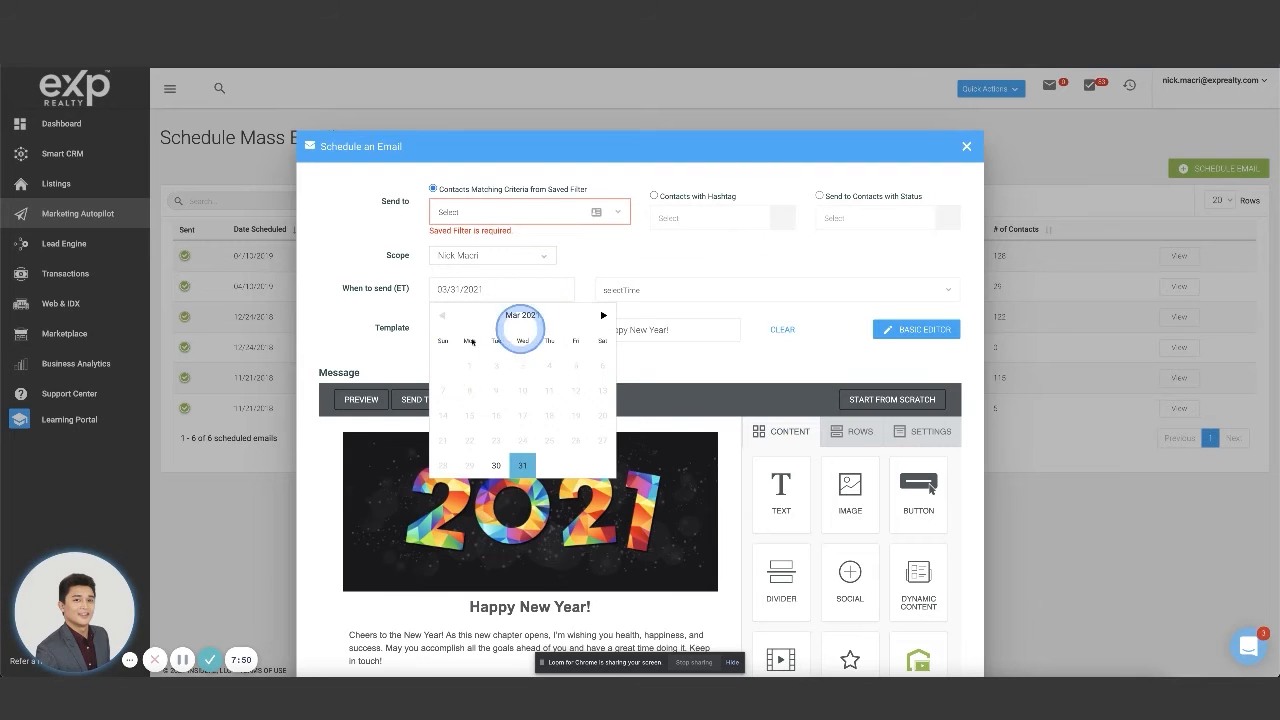
left_click(604, 316)
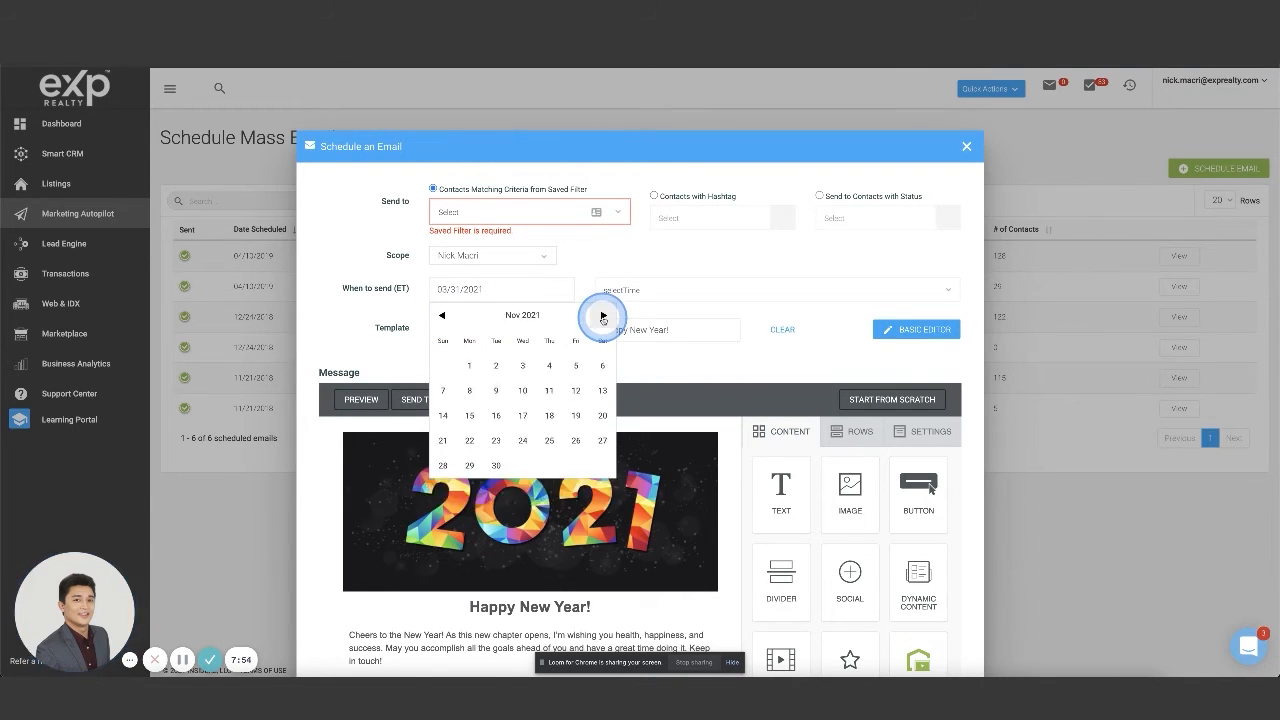
left_click(604, 316)
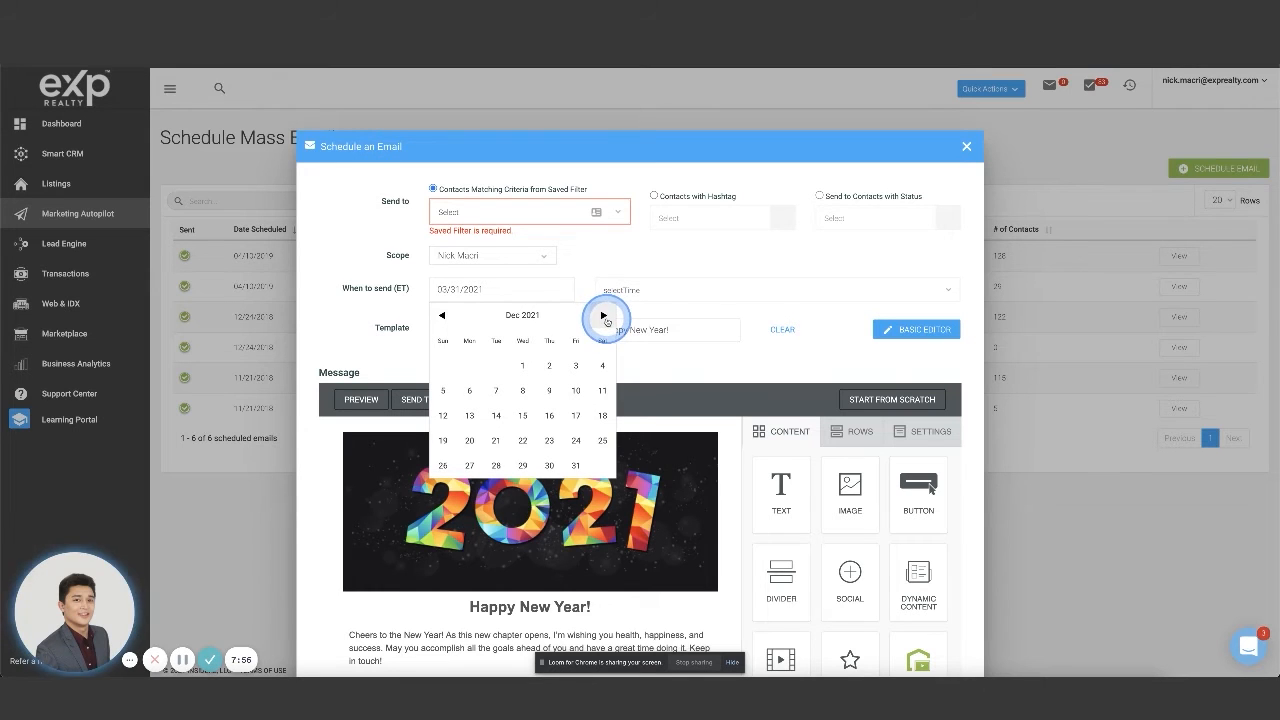
left_click(604, 316)
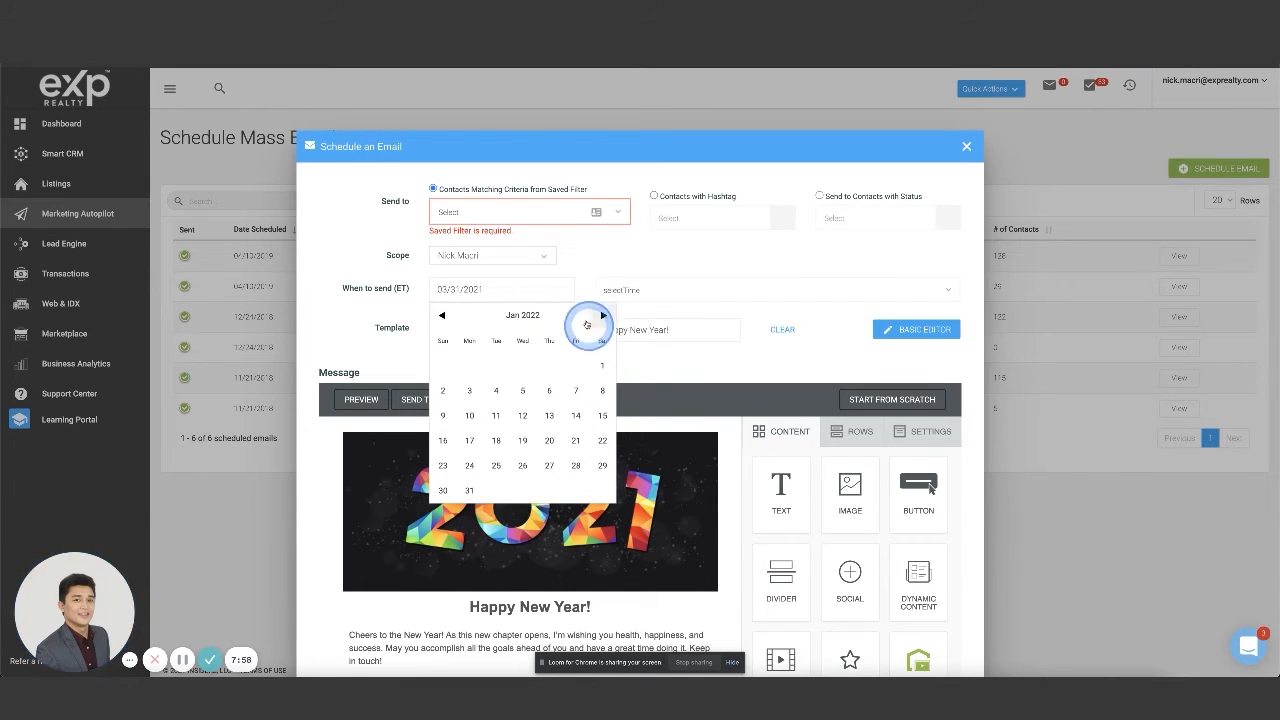
left_click(602, 366)
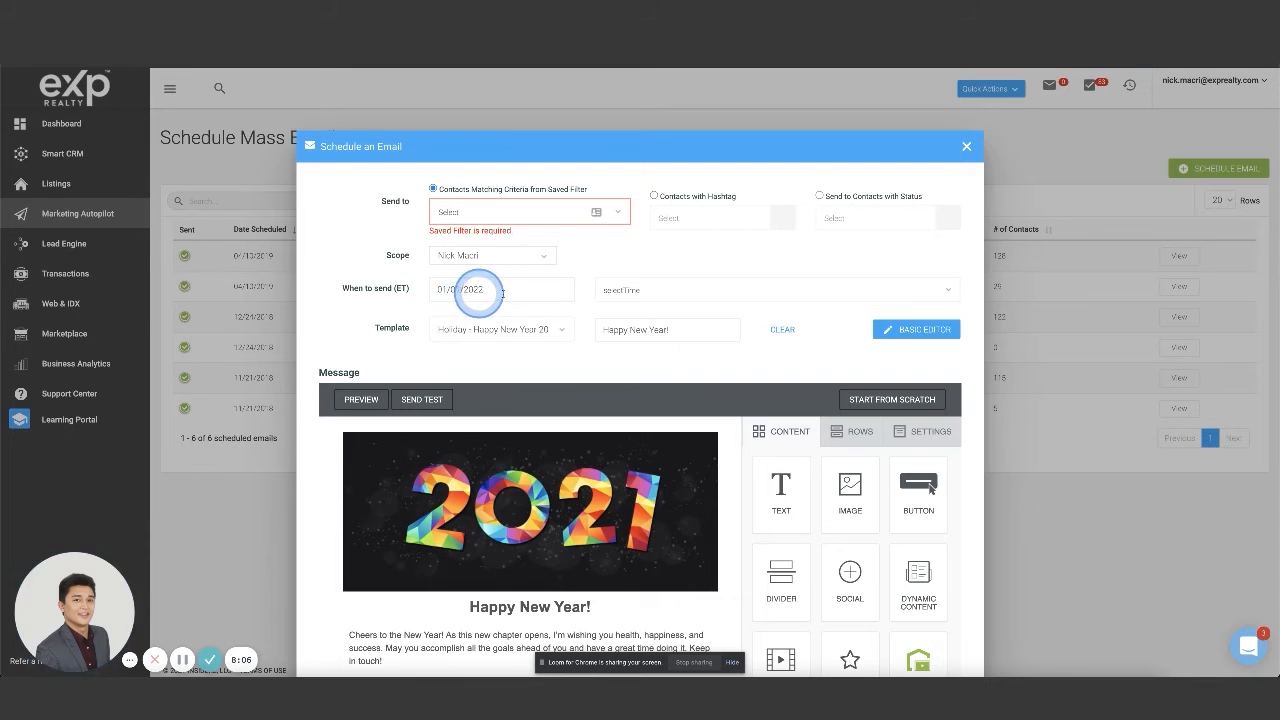
left_click(776, 290)
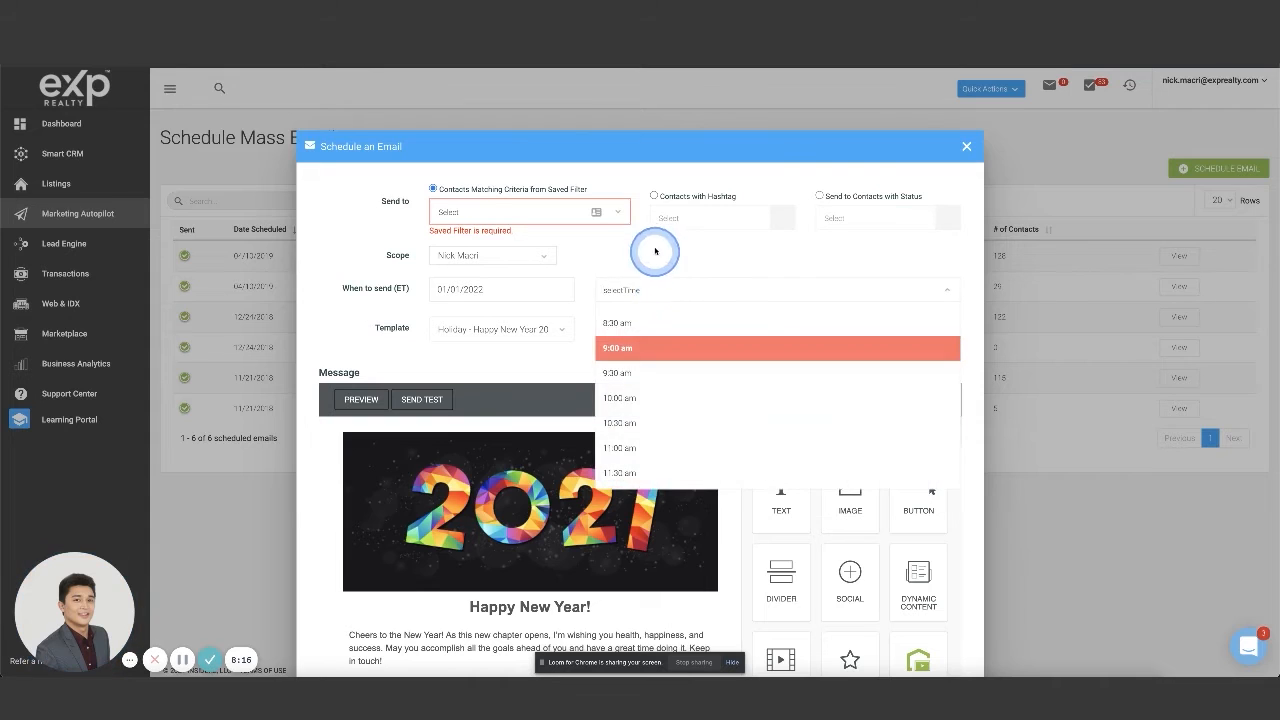
left_click(616, 348)
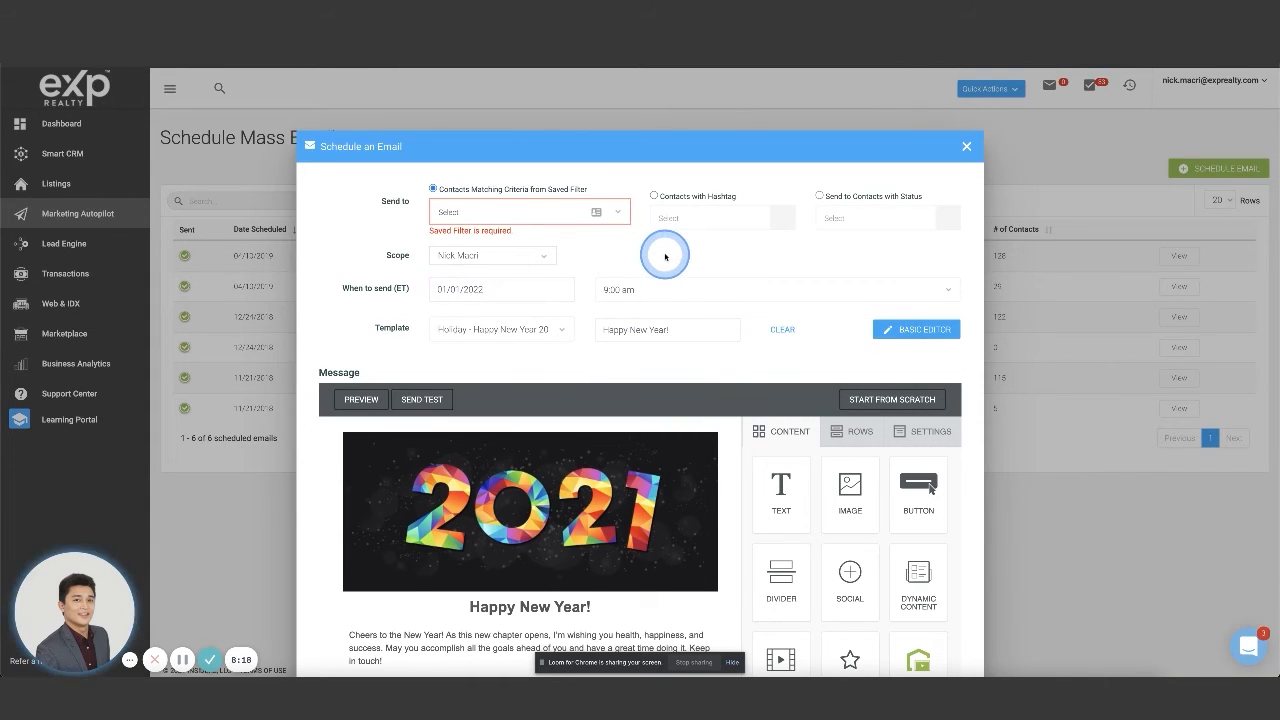
mouse_move(630, 236)
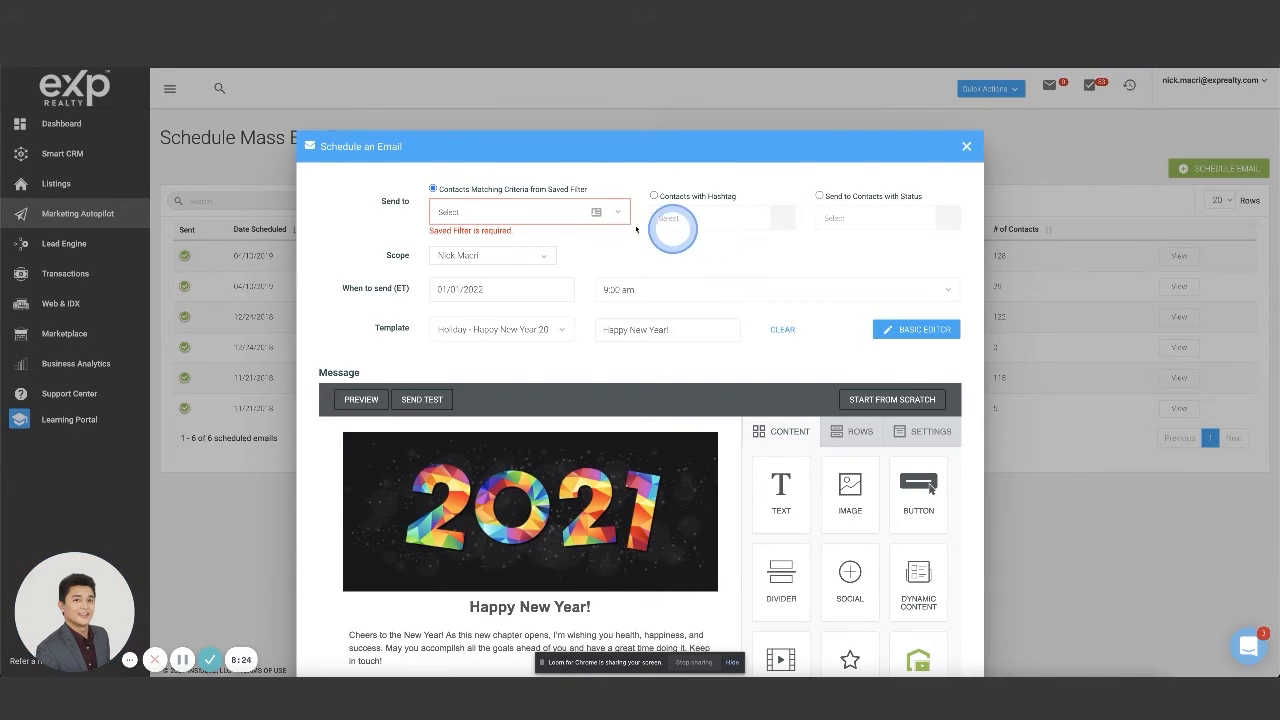
left_click(528, 212)
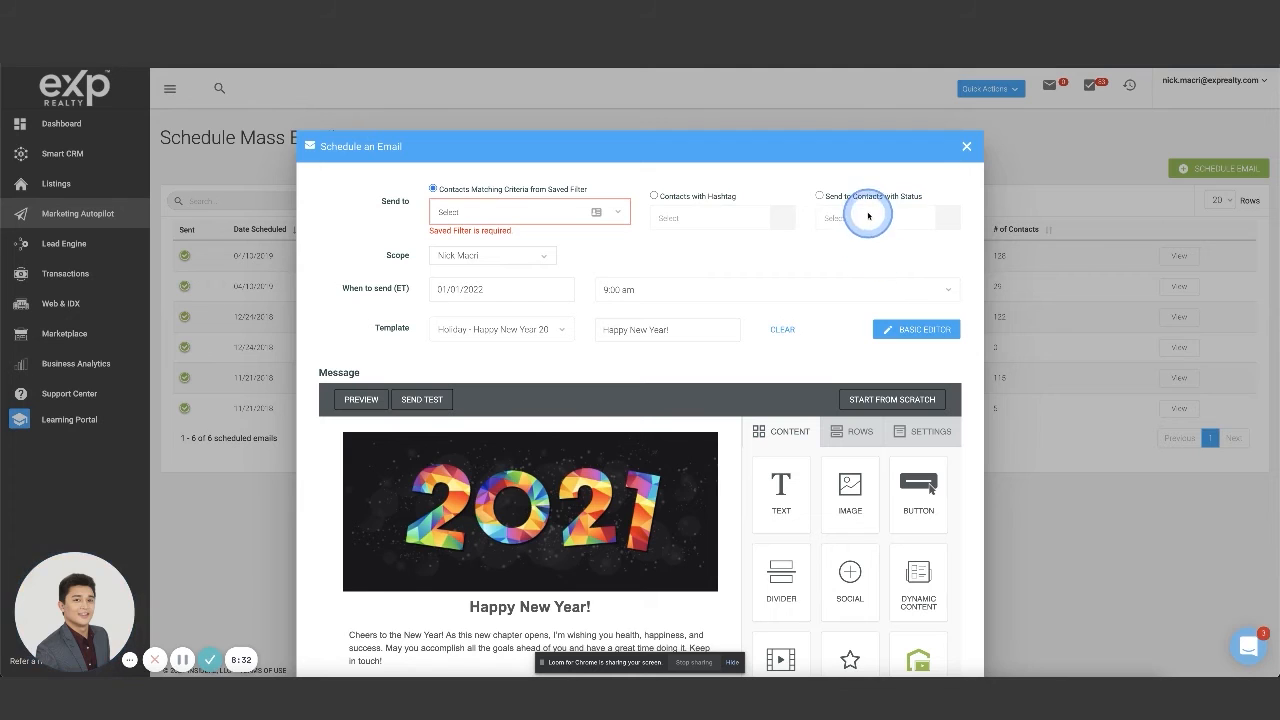
left_click(820, 196)
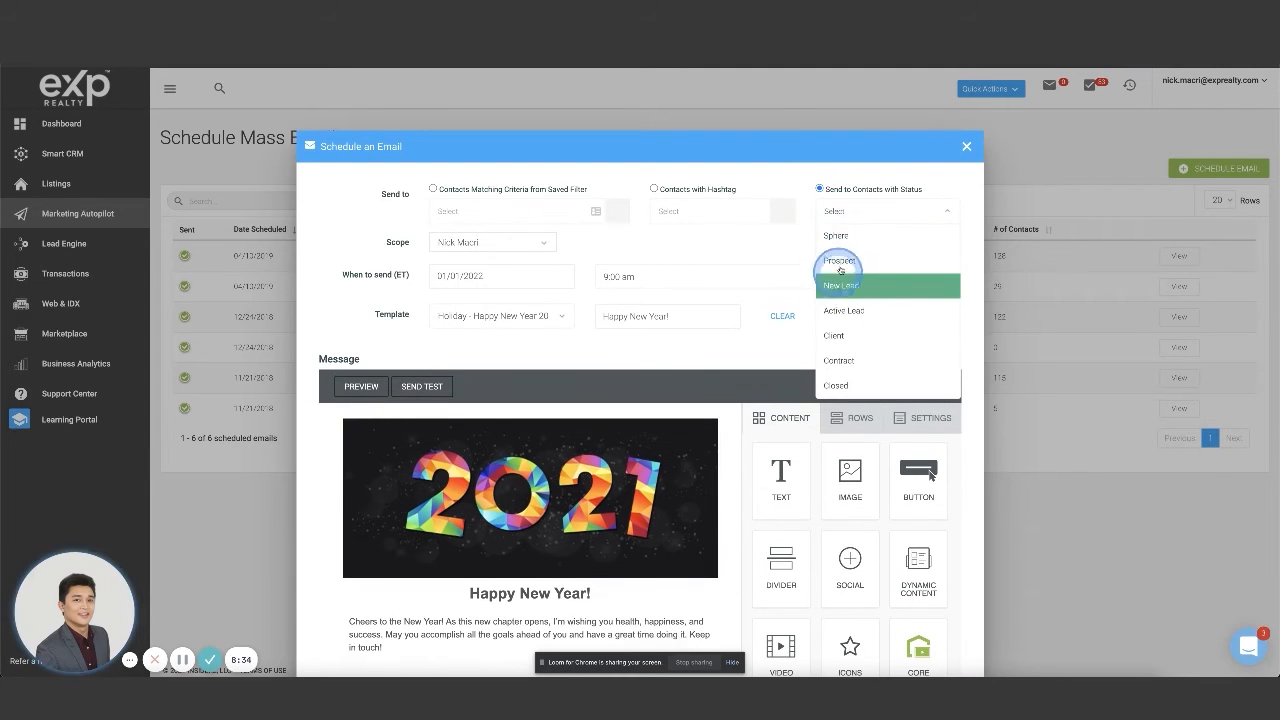
left_click(840, 284)
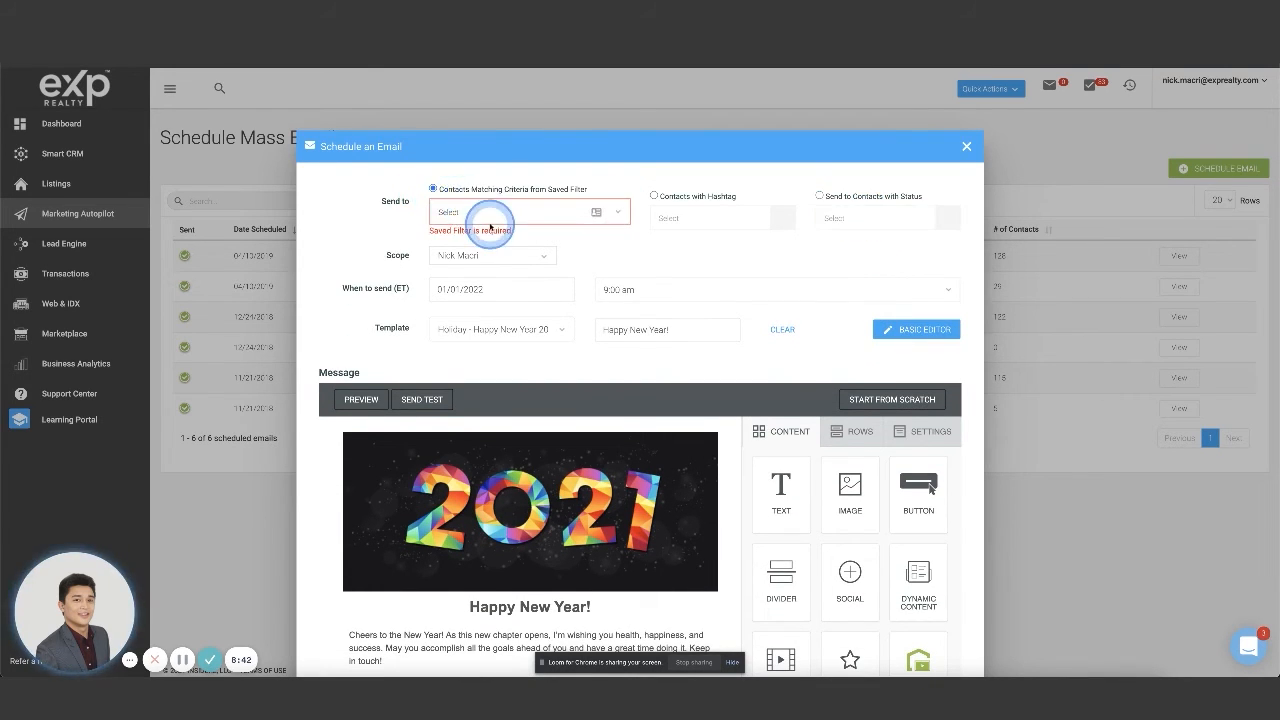
Step: Target the ALL LEADS saved filter as the email's audience and review the dialog below
left_click(520, 212)
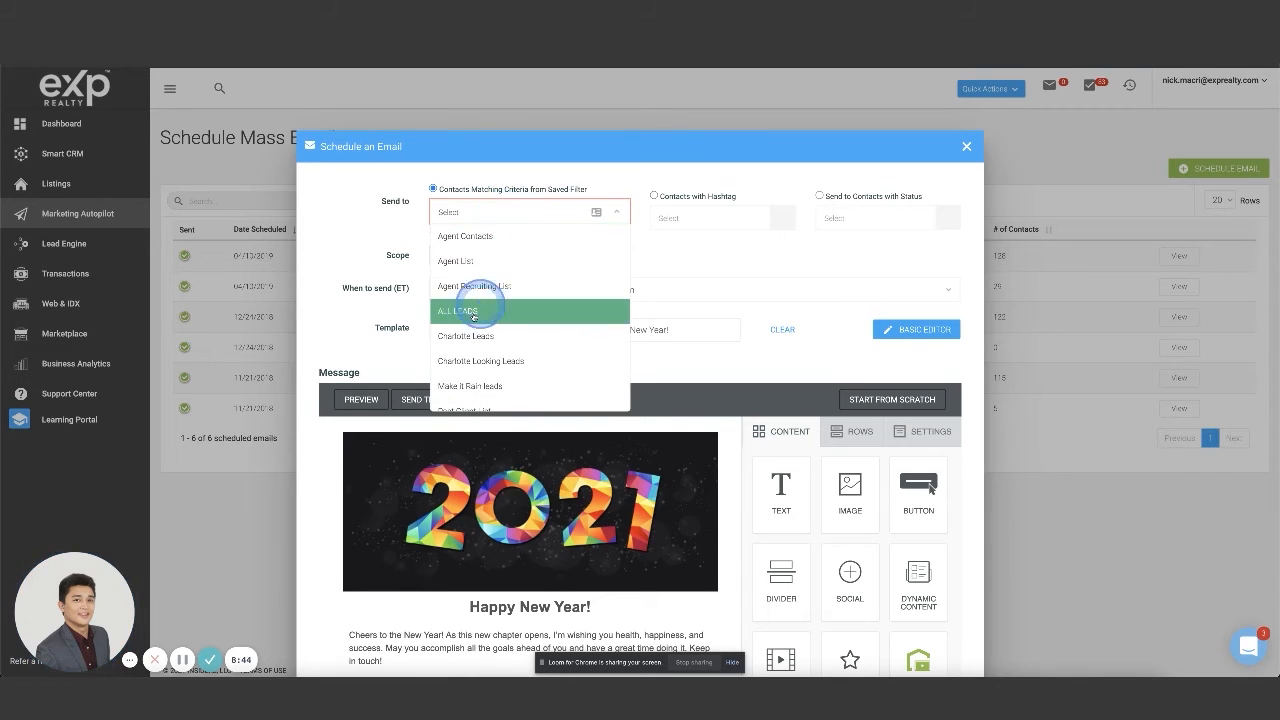
left_click(458, 310)
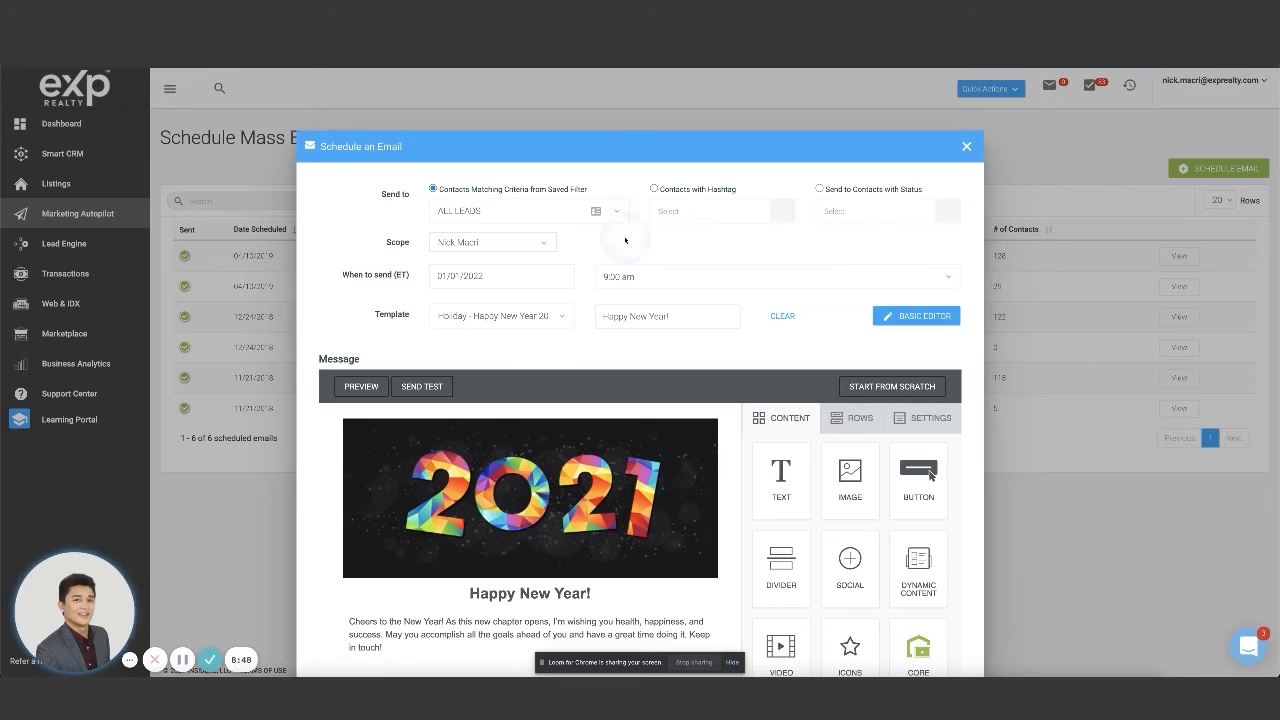
left_click(524, 212)
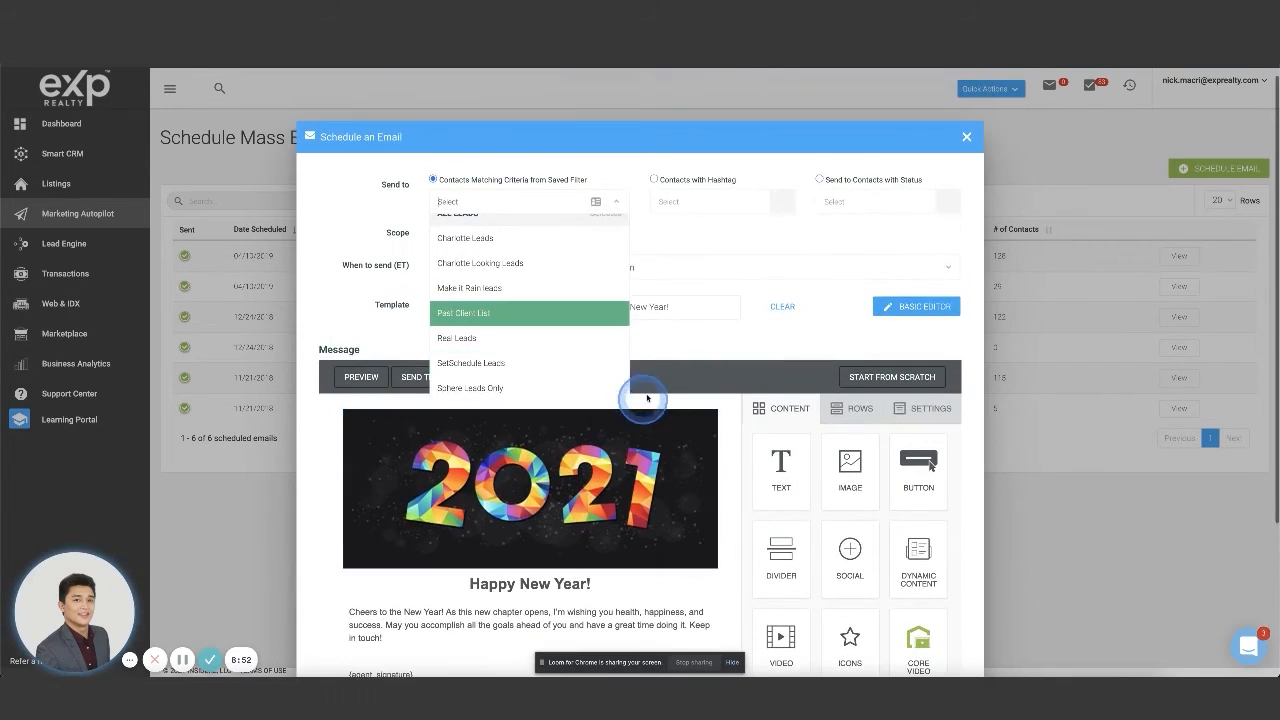
left_click(468, 388)
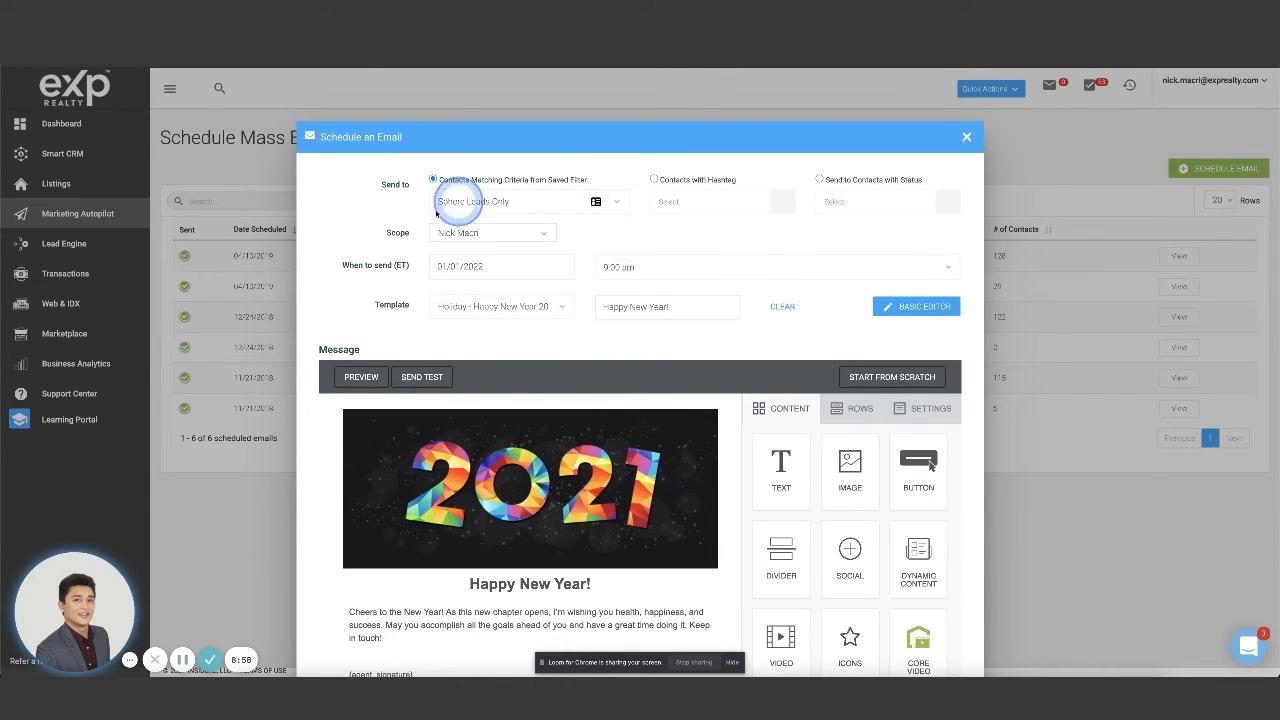
mouse_move(628, 228)
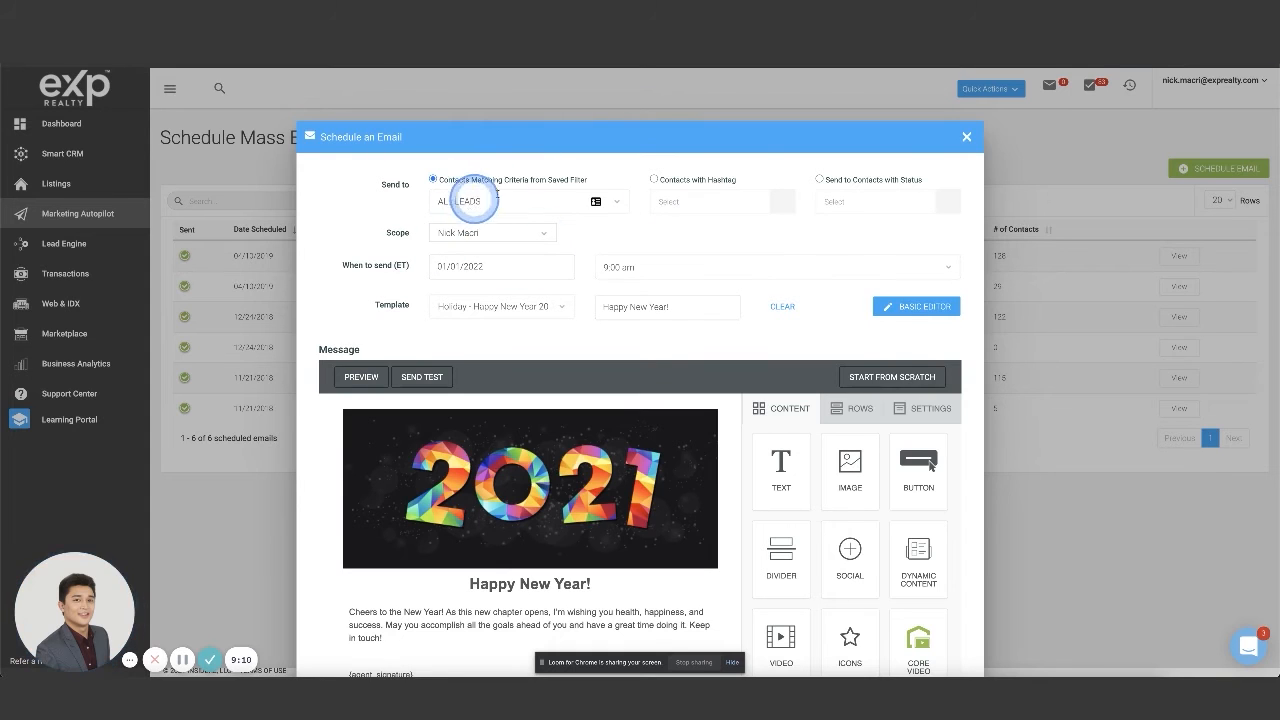
mouse_move(650, 232)
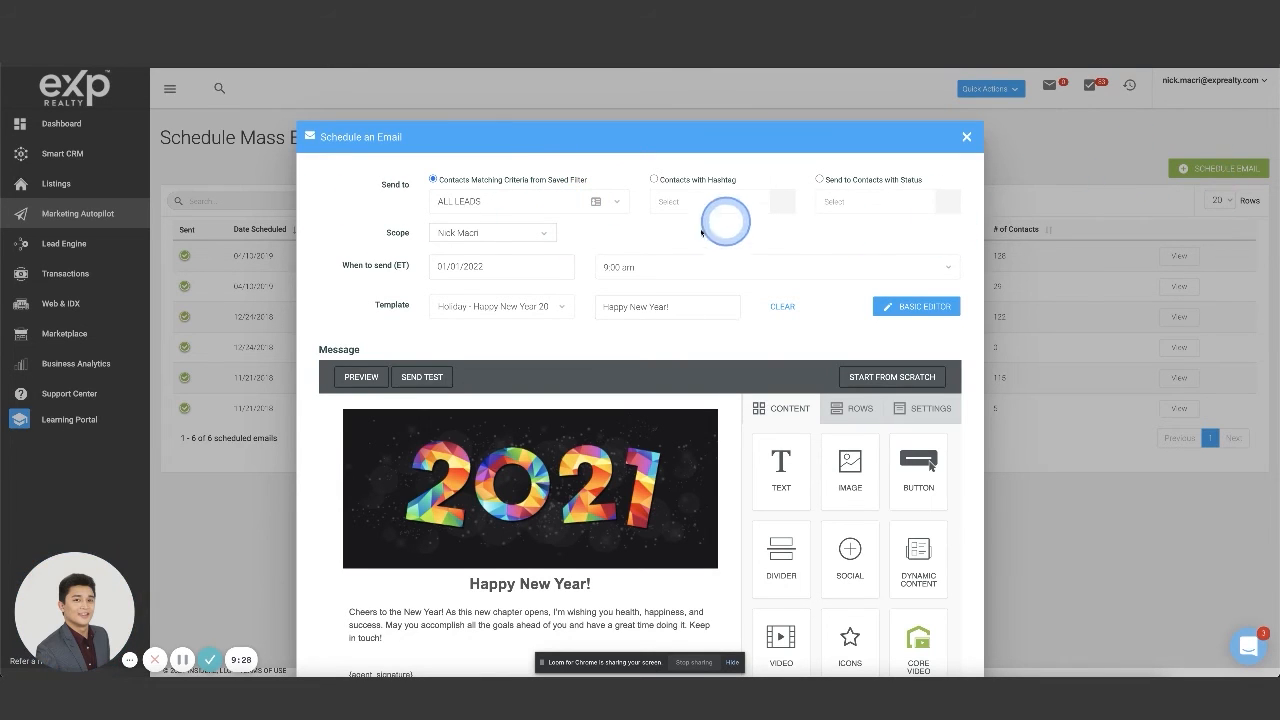
scroll("down", 3)
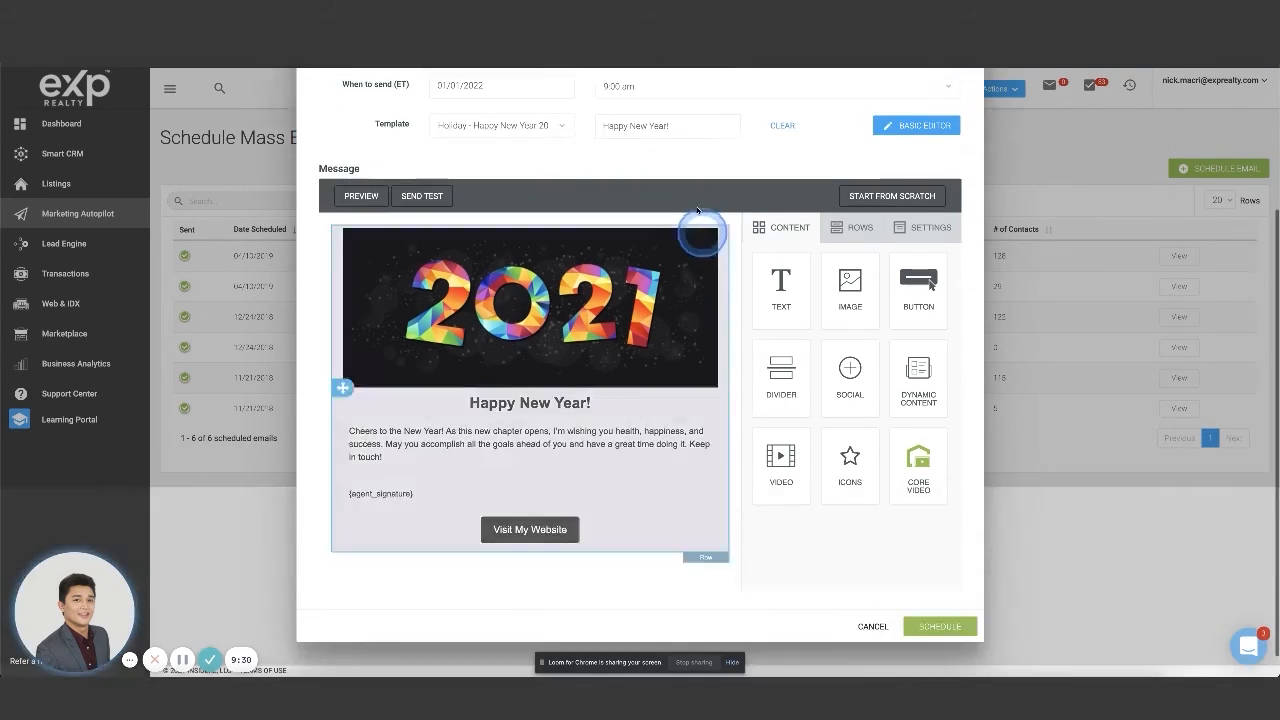